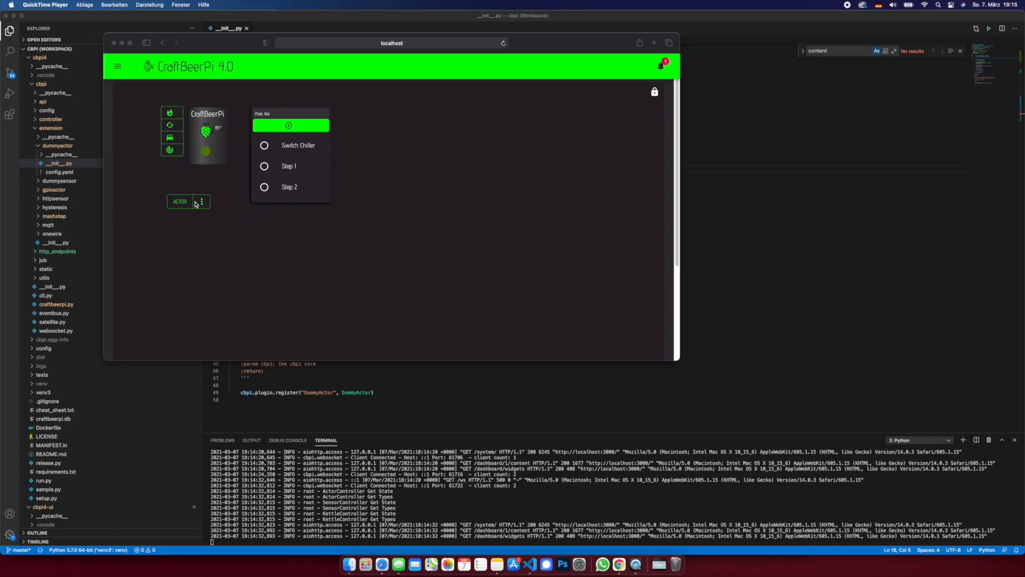
Point the dashboard actor widget at the Agitator actor with action 'yes', then save the layout.
{"action": "left_click", "coordinate": [202, 201]}
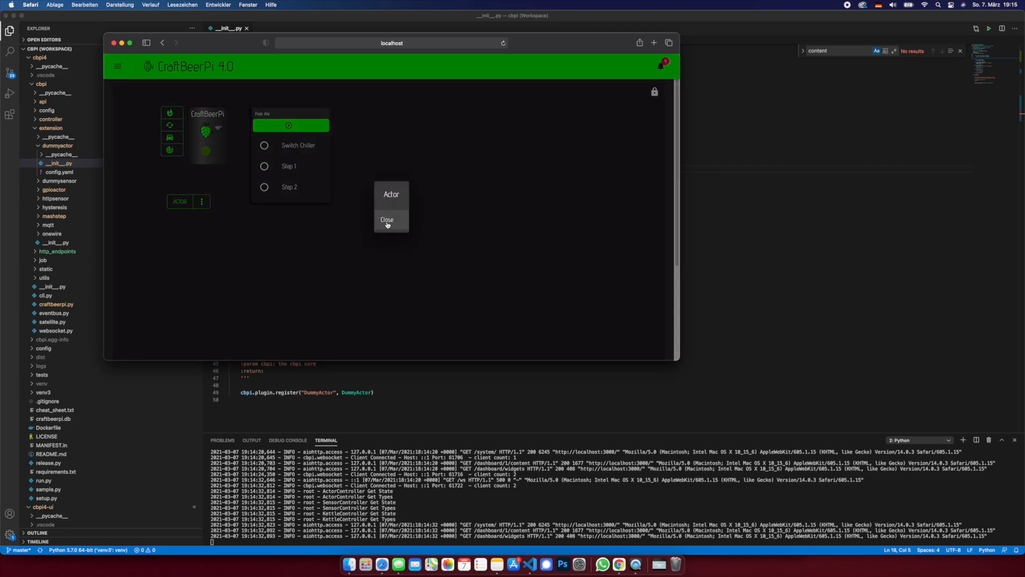
{"action": "left_click", "coordinate": [387, 219]}
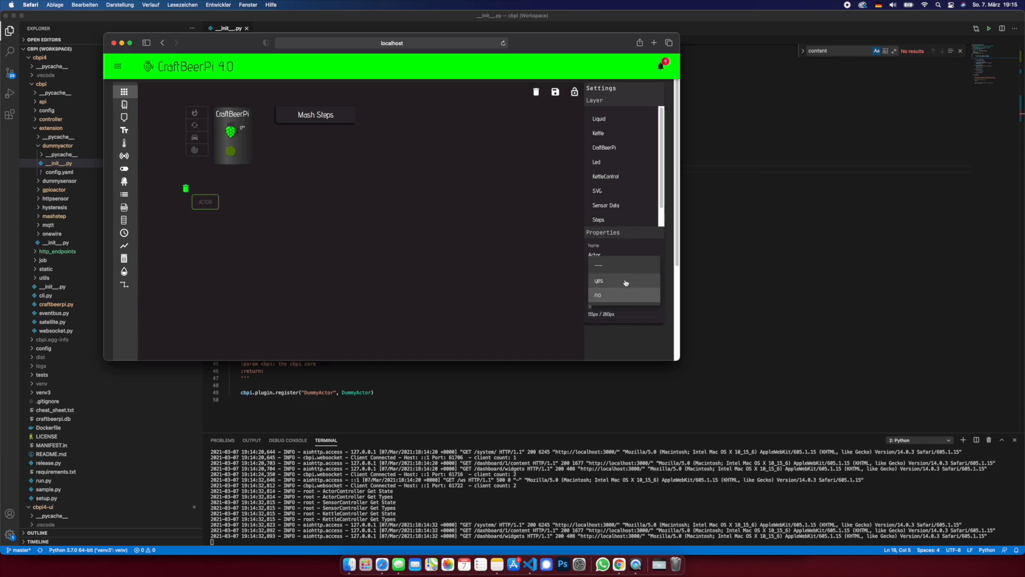
{"action": "left_click", "coordinate": [598, 281]}
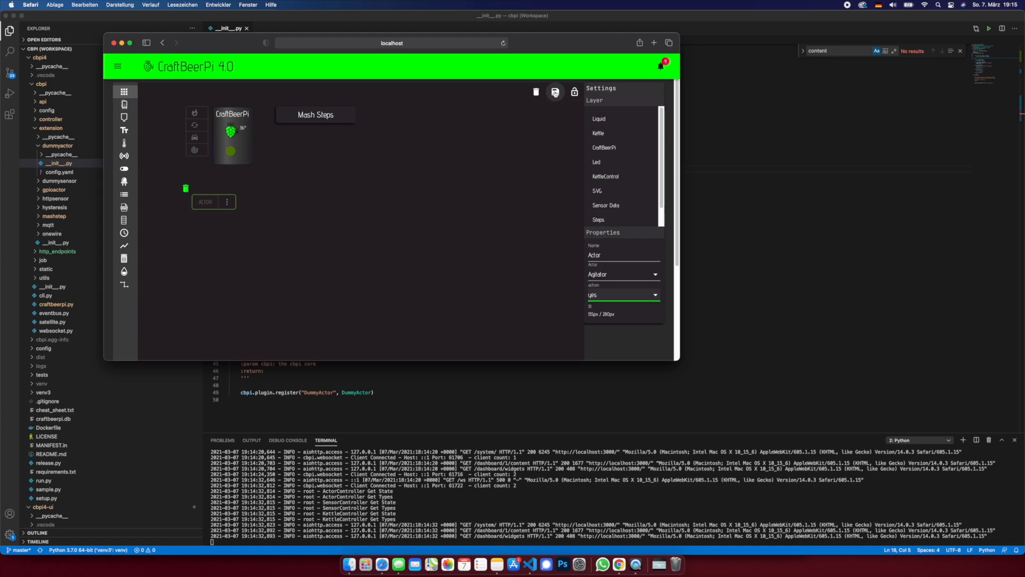
{"action": "left_click", "coordinate": [554, 91]}
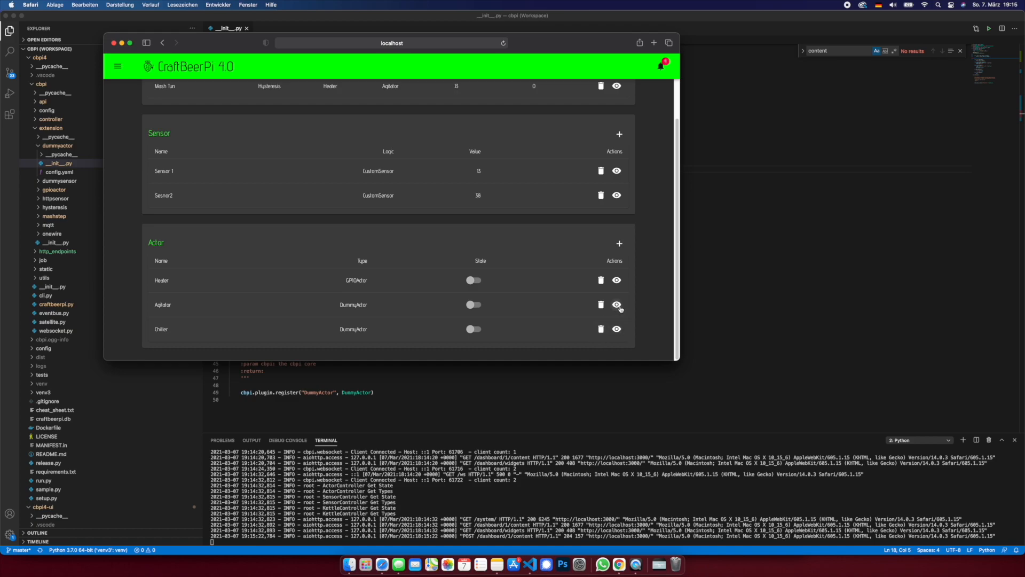
Navigate from Hardware to the Dashboard and show the Agitator widget's action list.
{"action": "left_click", "coordinate": [118, 66]}
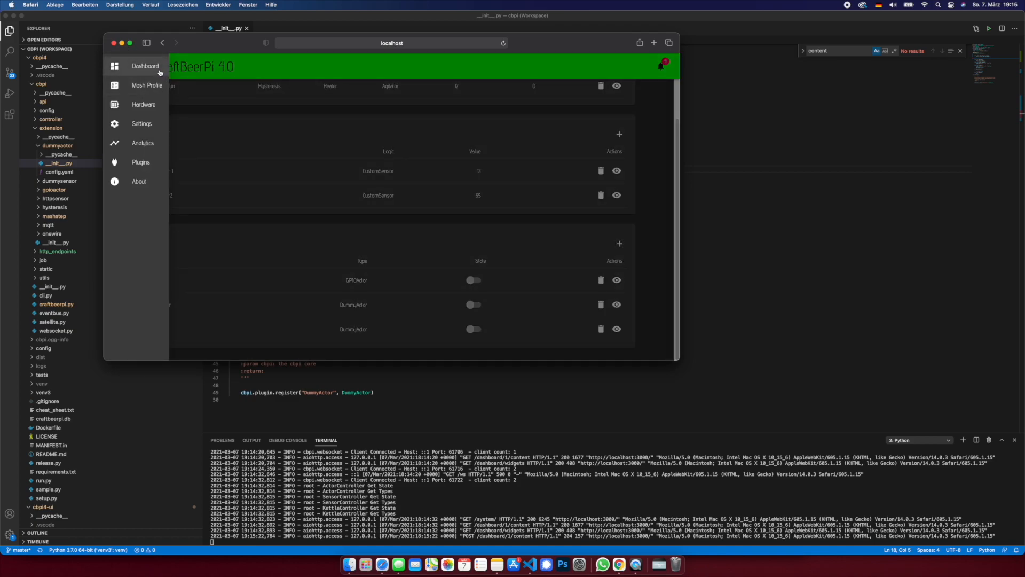
{"action": "left_click", "coordinate": [145, 66]}
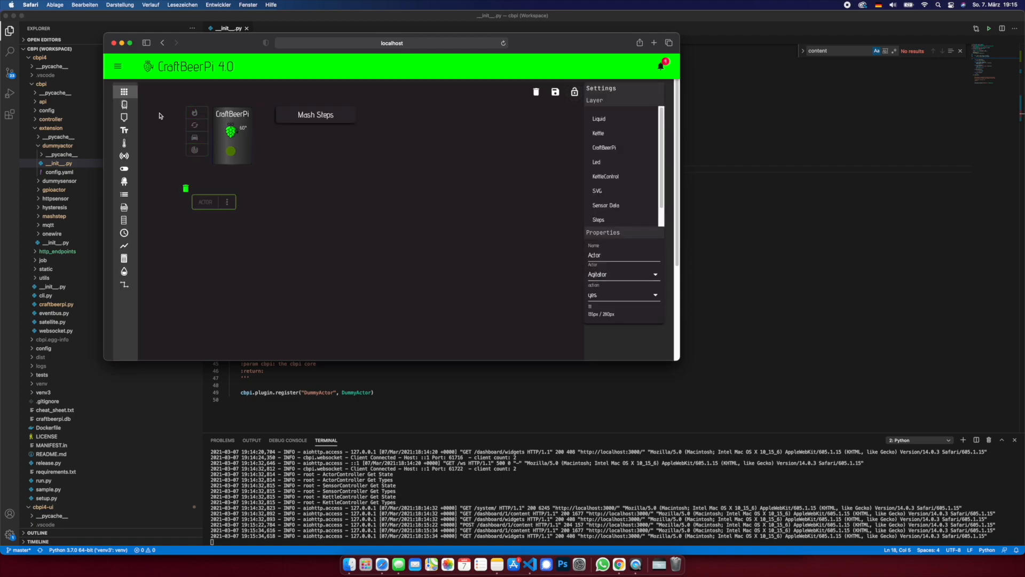
{"action": "left_click", "coordinate": [117, 66]}
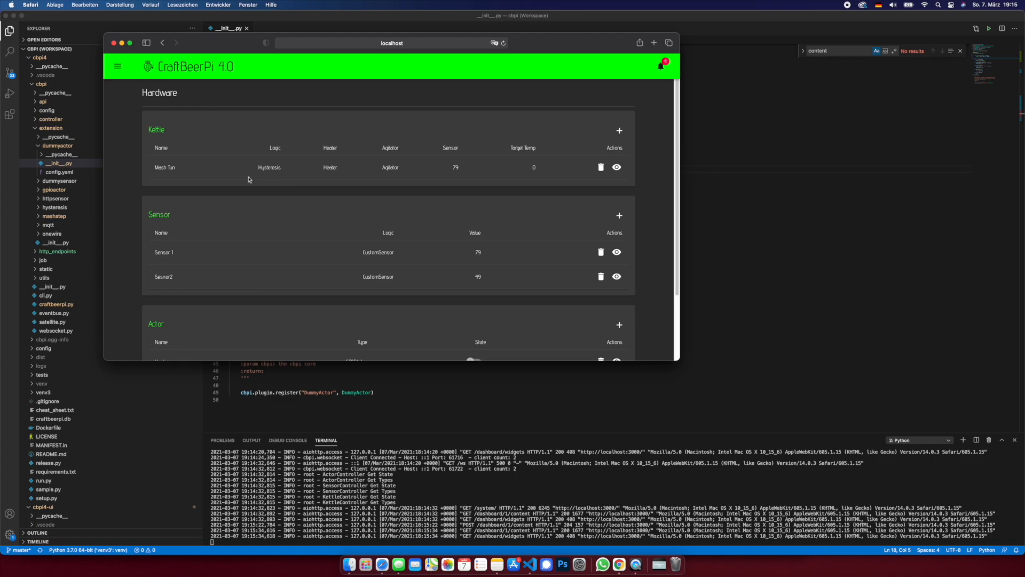
{"action": "left_click", "coordinate": [117, 66]}
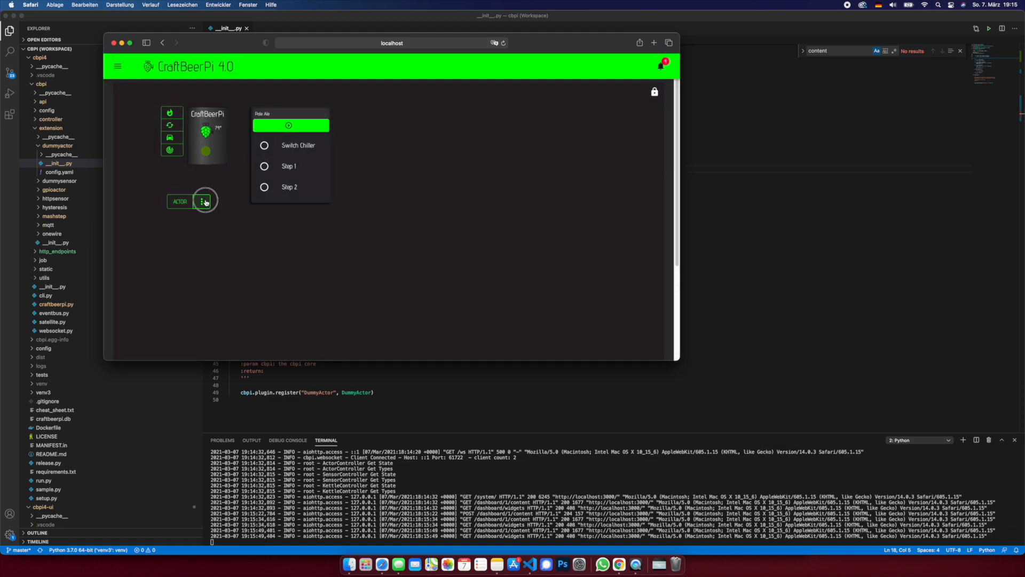
{"action": "left_click", "coordinate": [204, 201]}
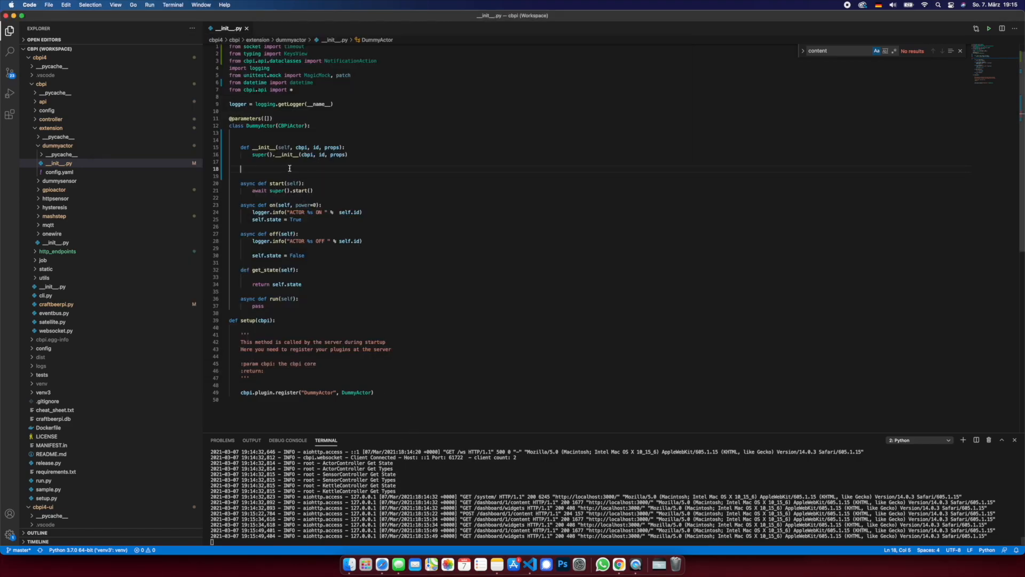
{"action": "type", "text": "async def"}
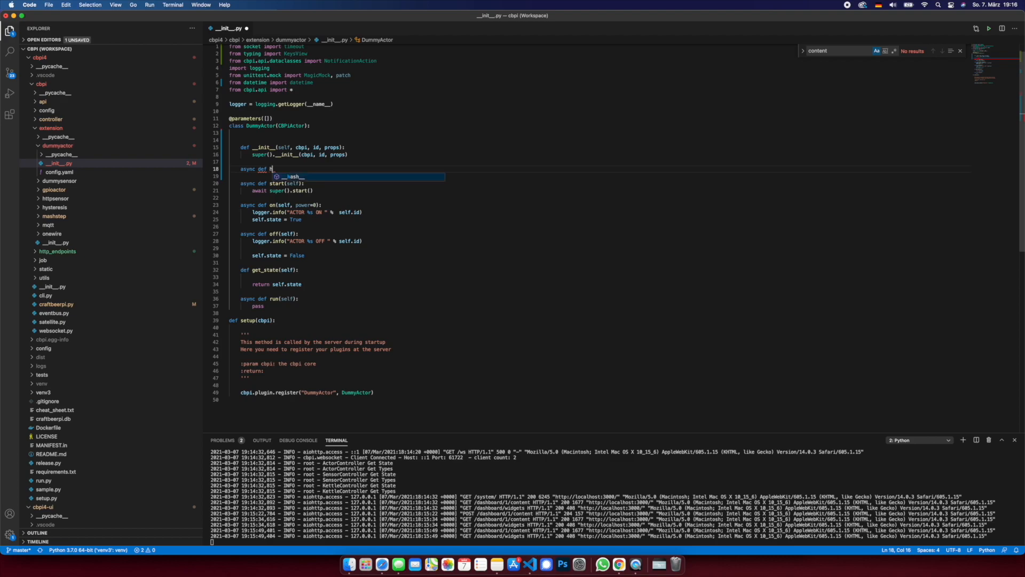
{"action": "type", "text": "hellow"}
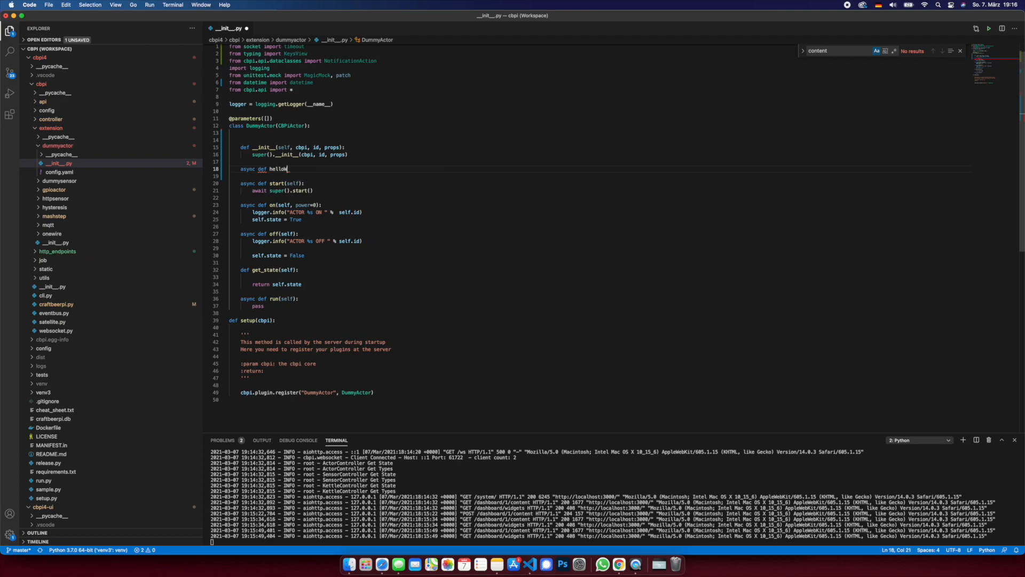
{"action": "type", "text": "World(self,)"}
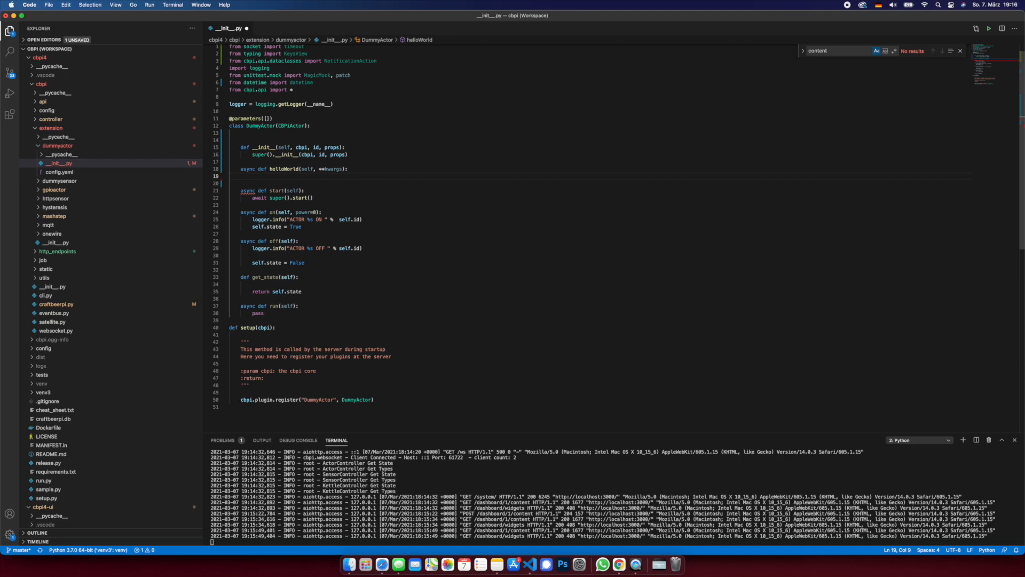
{"action": "type", "text": "print(2"}
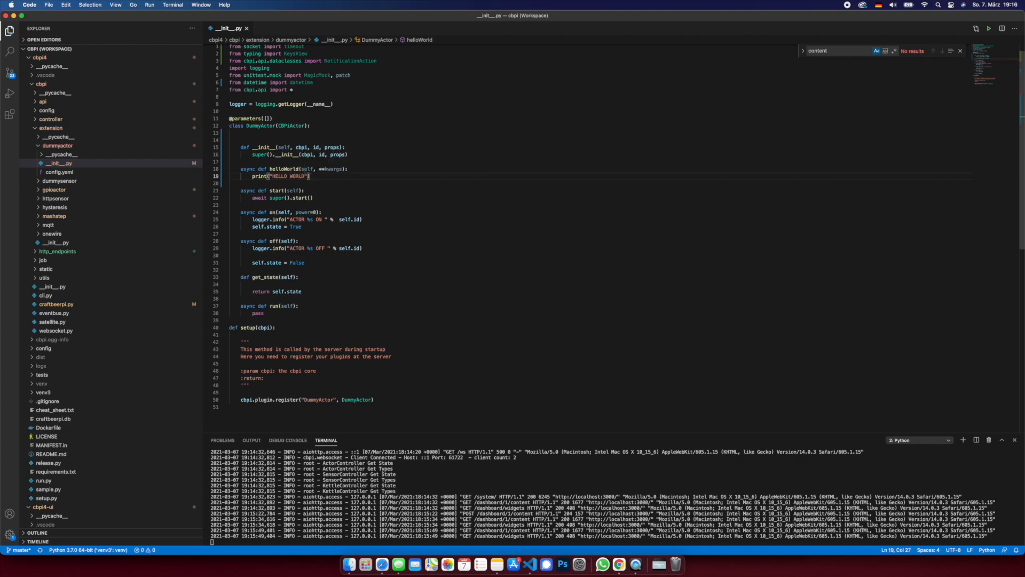
{"action": "key", "text": "enter"}
{"action": "type", "text": "@action(\"HELLO WORLD\", "}
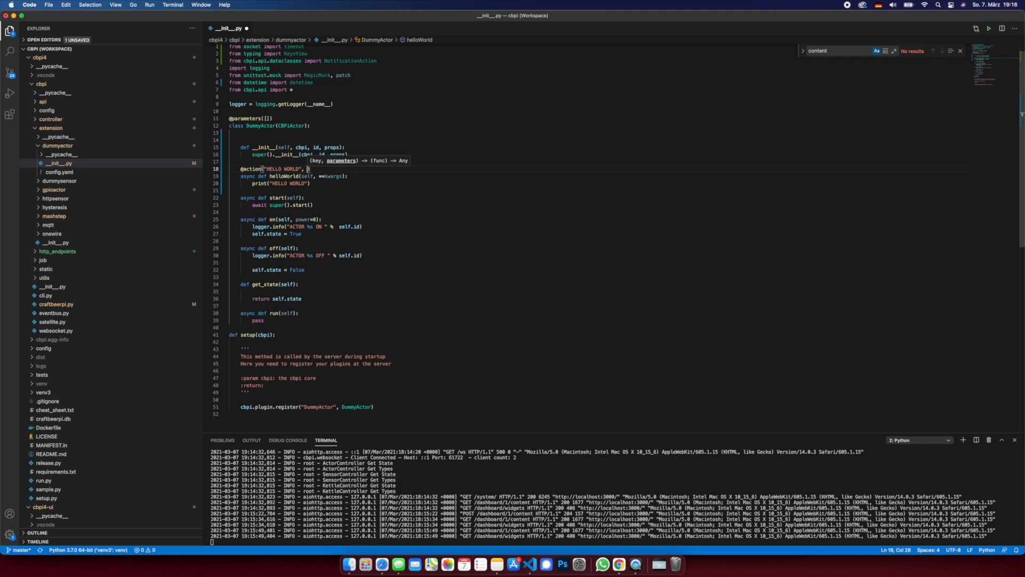
{"action": "type", "text": "{"}
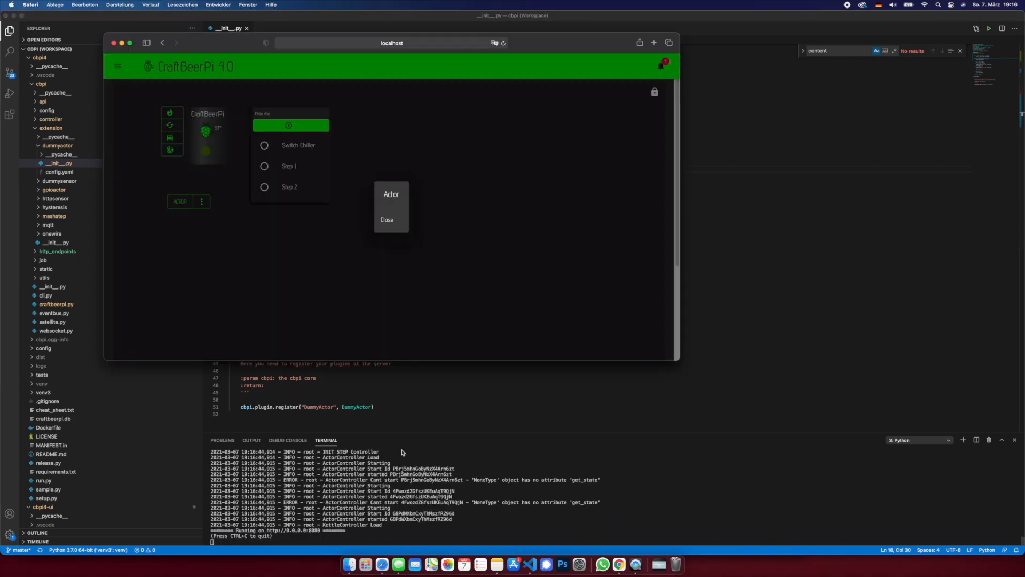
Refresh the actor widget menu and trigger its HELLO WORLD action.
{"action": "left_click", "coordinate": [200, 201]}
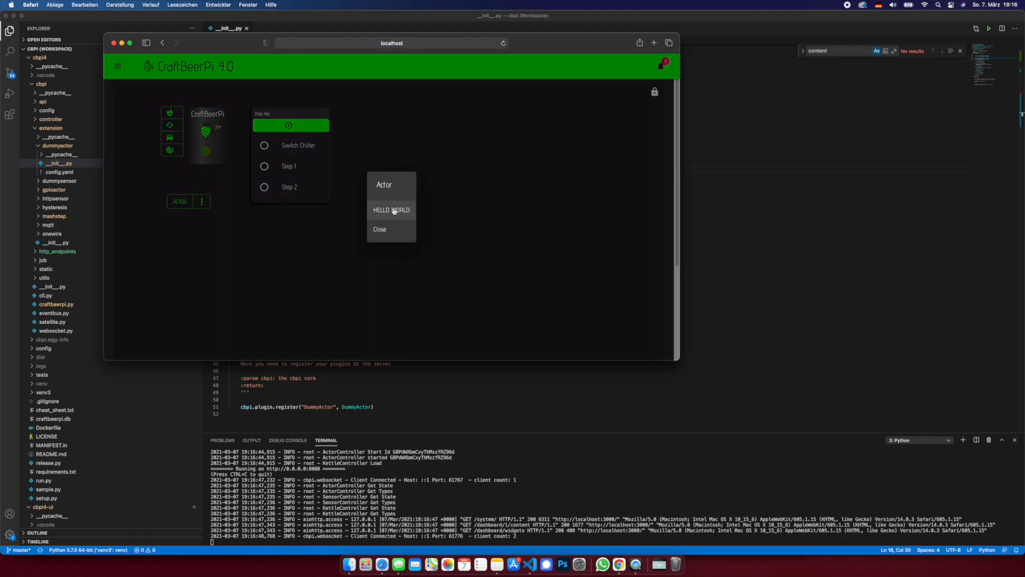
{"action": "left_click", "coordinate": [390, 210]}
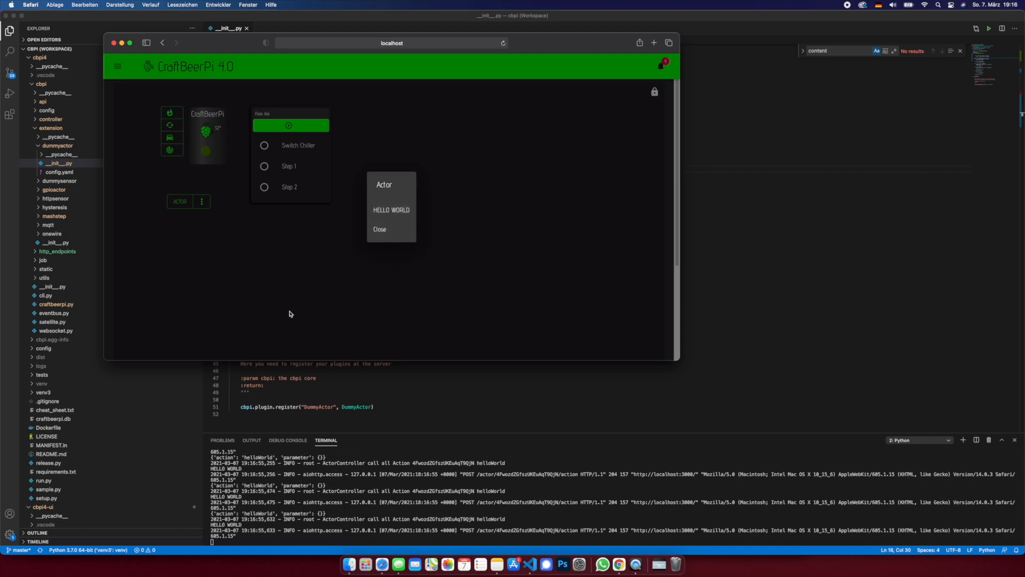
{"action": "mouse_move", "coordinate": [367, 487]}
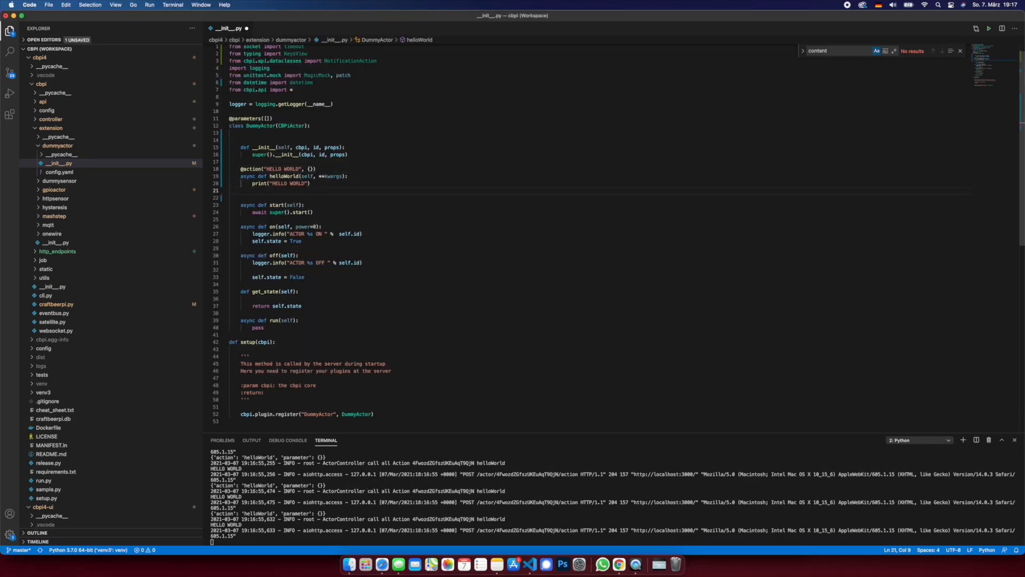
Add self.cbpi.notify(title="HELLO WORLD", message="AMAZING MESSAGE!") below the print line.
{"action": "type", "text": "self.cbpi.nt"}
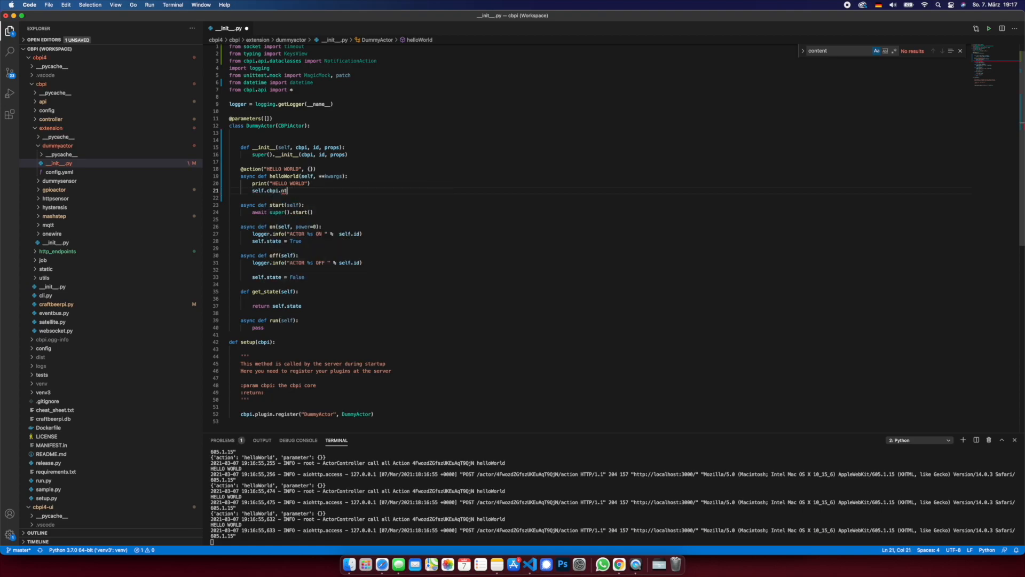
{"action": "type", "text": "otify"}
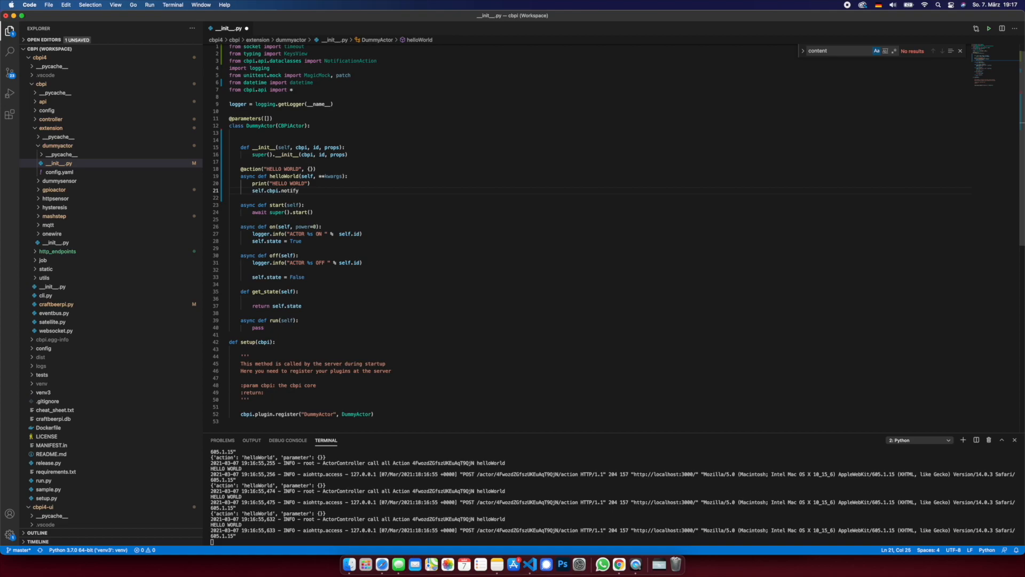
{"action": "type", "text": "titl)"}
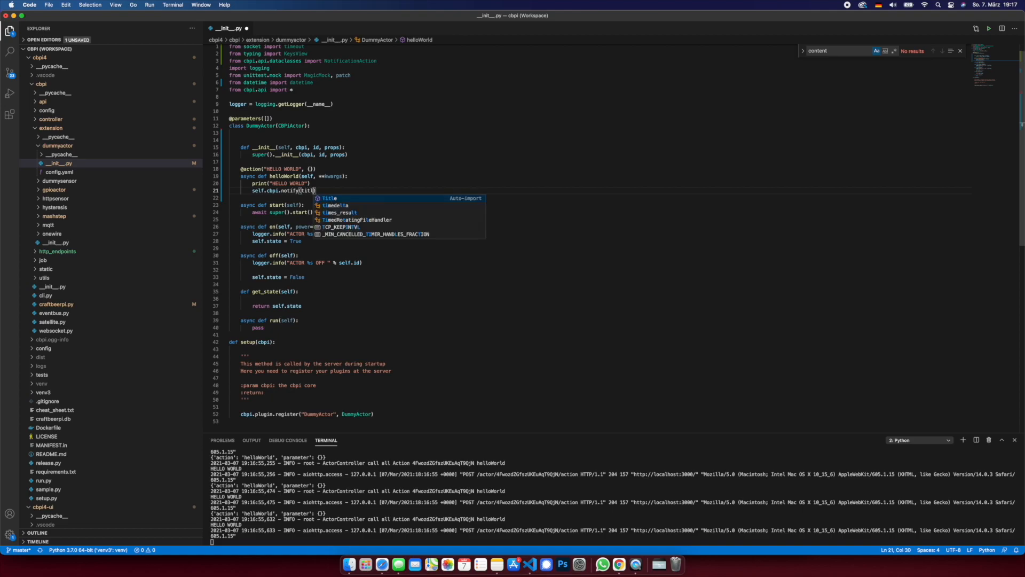
{"action": "type", "text": "title=\"\""}
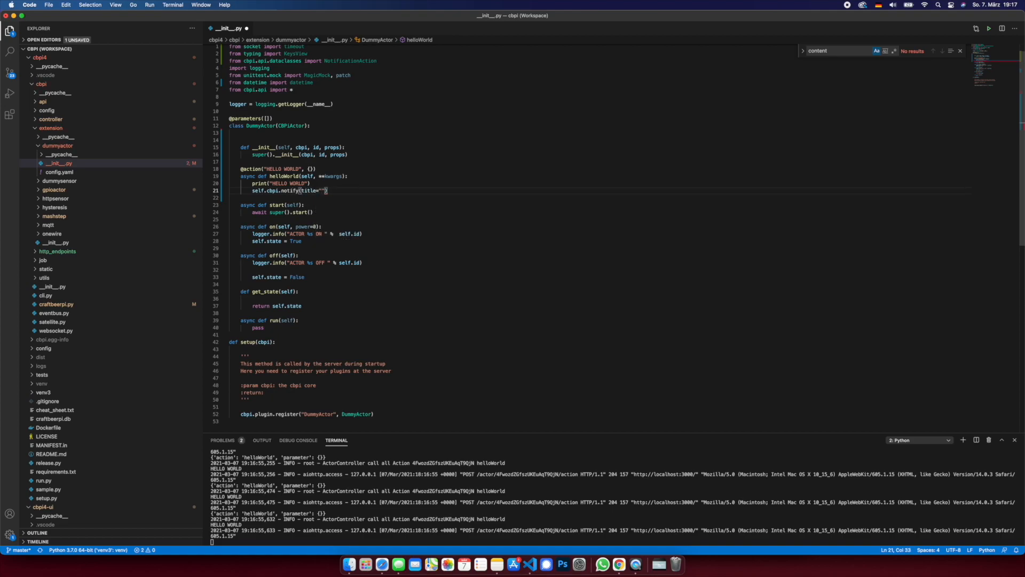
{"action": "type", "text": "HELLO WORLD"}
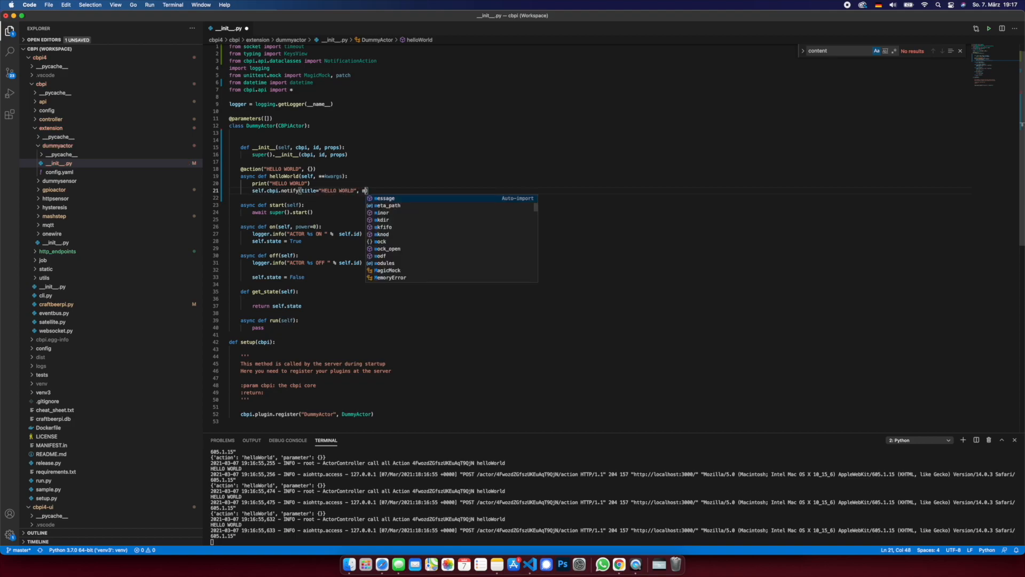
{"action": "type", "text": "message=\"AMAZ\""}
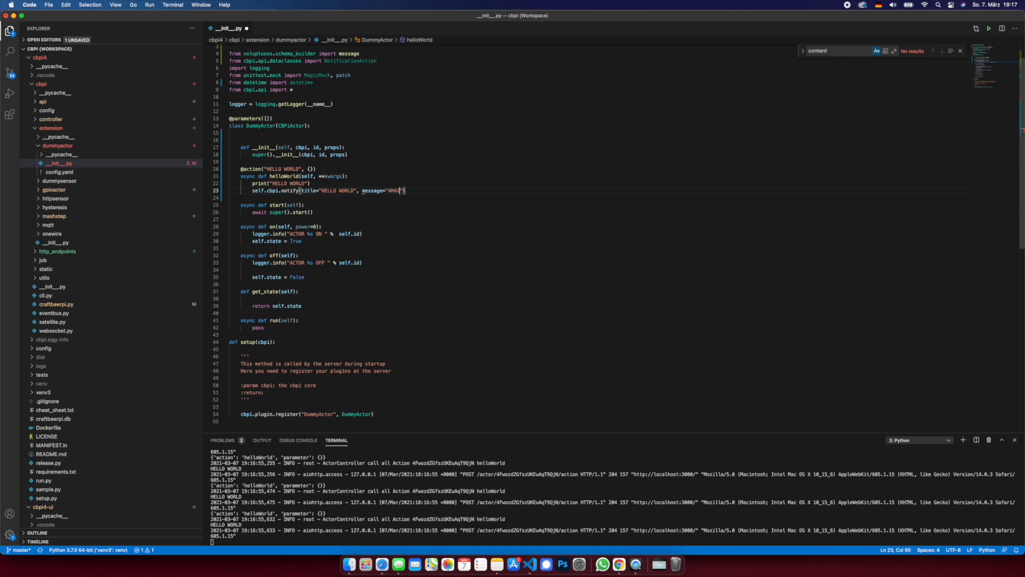
{"action": "type", "text": "NG MESSAGE"}
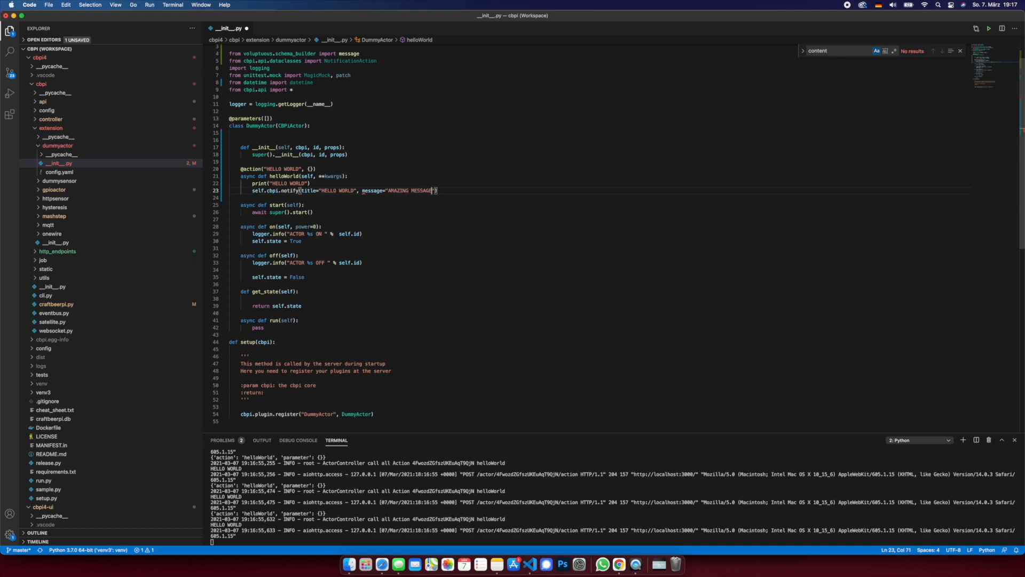
{"action": "type", "text": "!"}
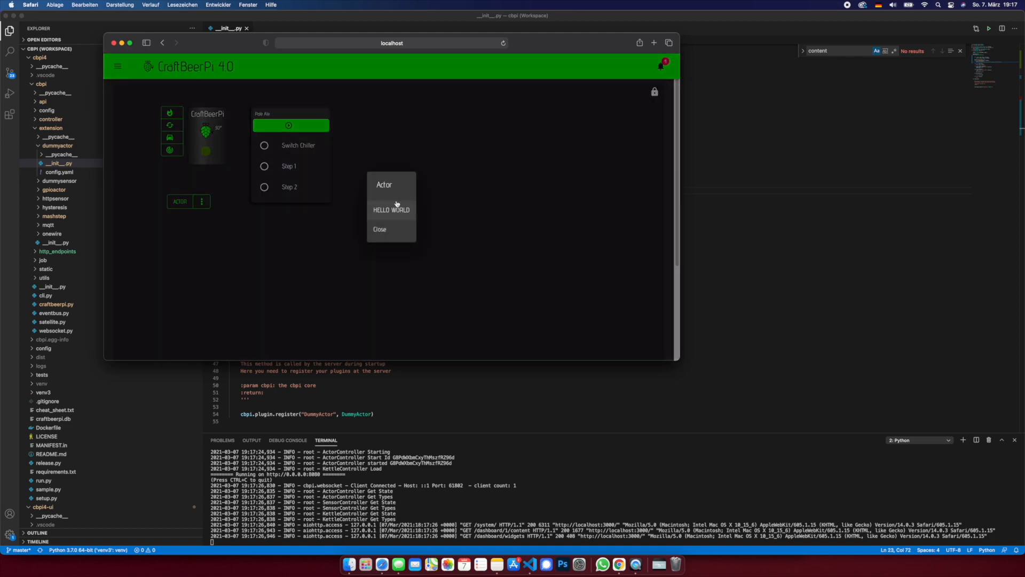
Trigger HELLO WORLD, add type="success" to the notify call, and trigger it again.
{"action": "left_click", "coordinate": [391, 209]}
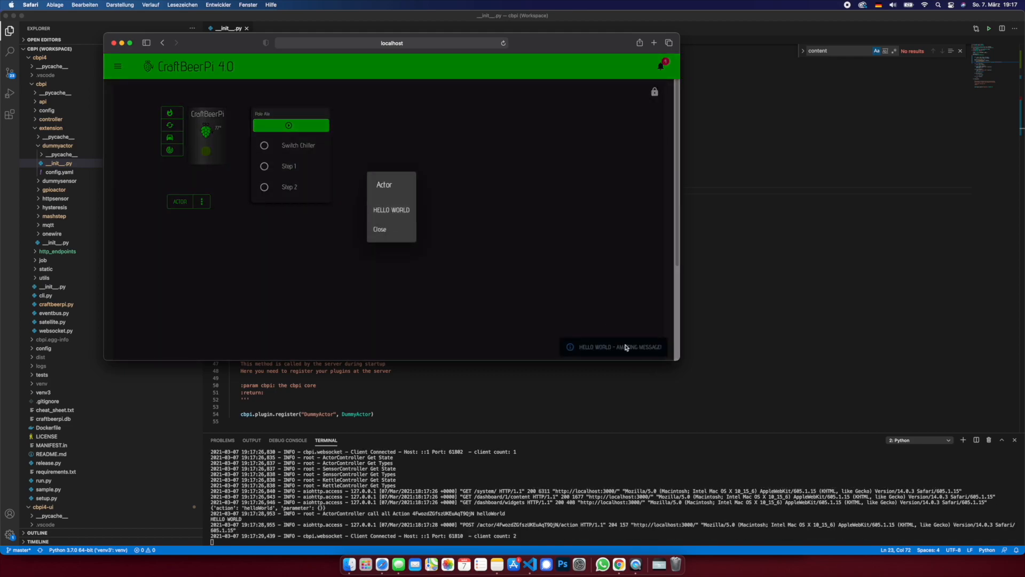
{"action": "left_click", "coordinate": [390, 210]}
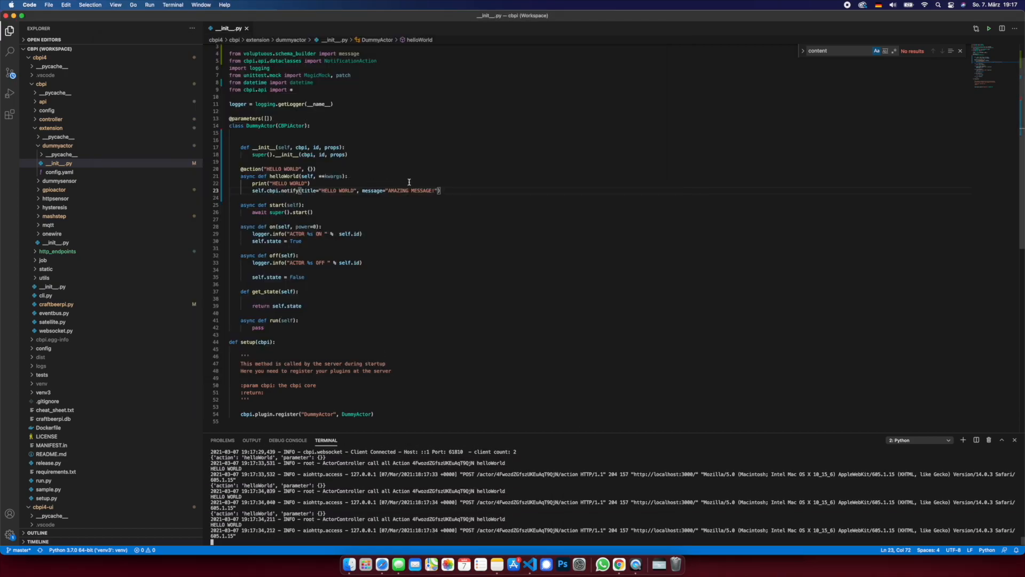
{"action": "type", "text": ","}
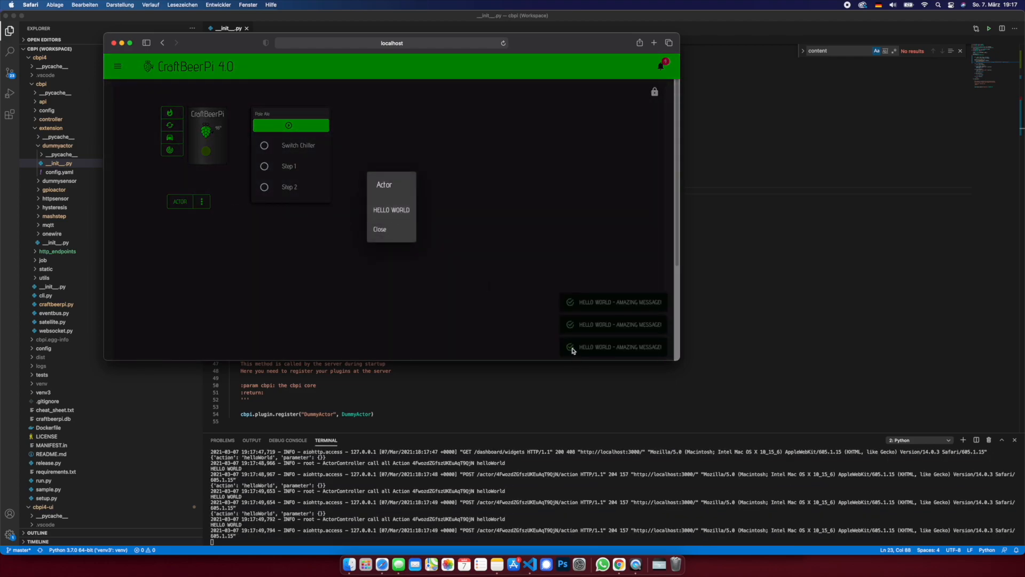
{"action": "left_click", "coordinate": [379, 229]}
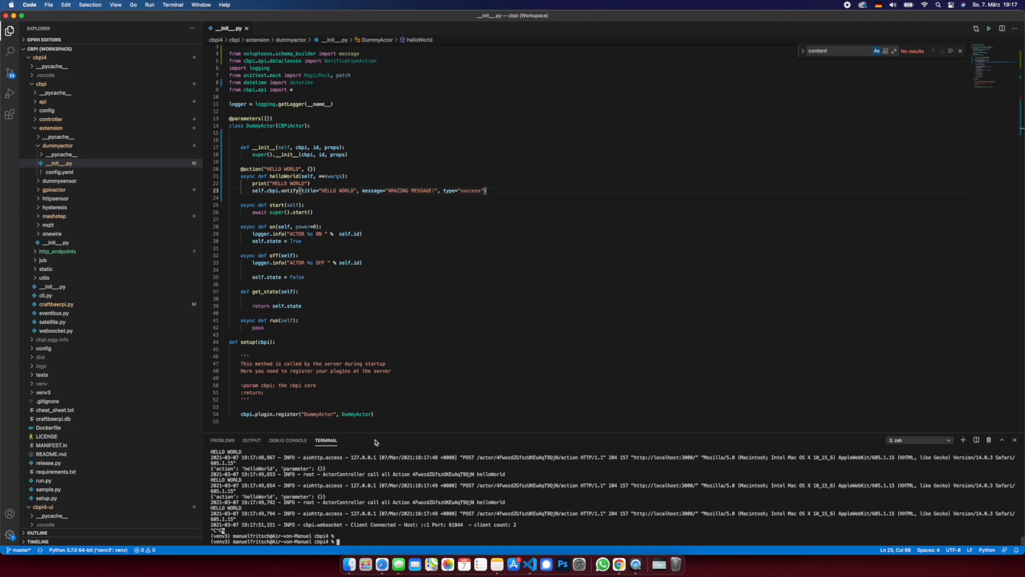
{"action": "mouse_move", "coordinate": [450, 194]}
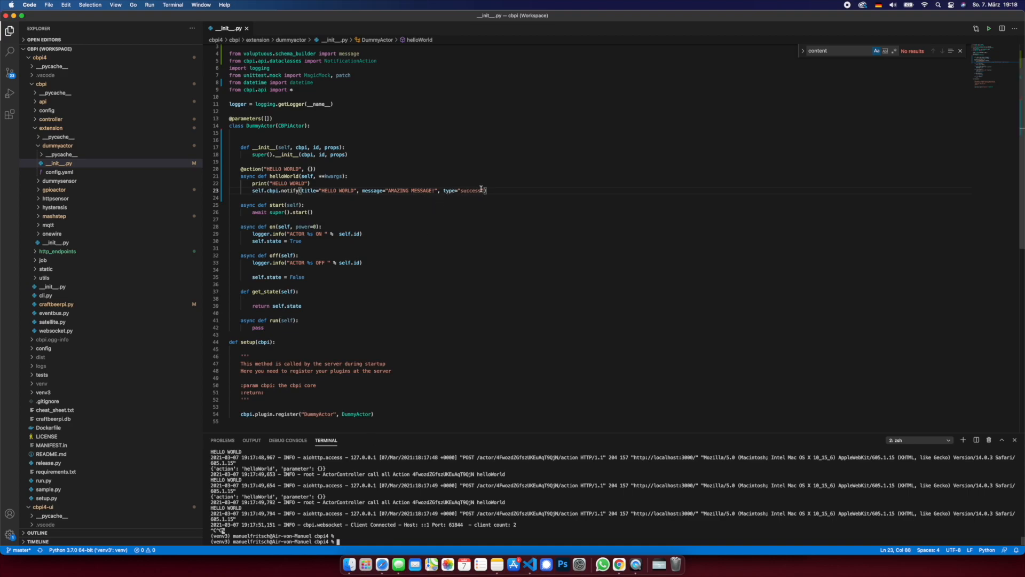
Restart with python3 run.py start, trigger HELLO WORLD, and save the notify type as "warning".
{"action": "type", "text": "error"}
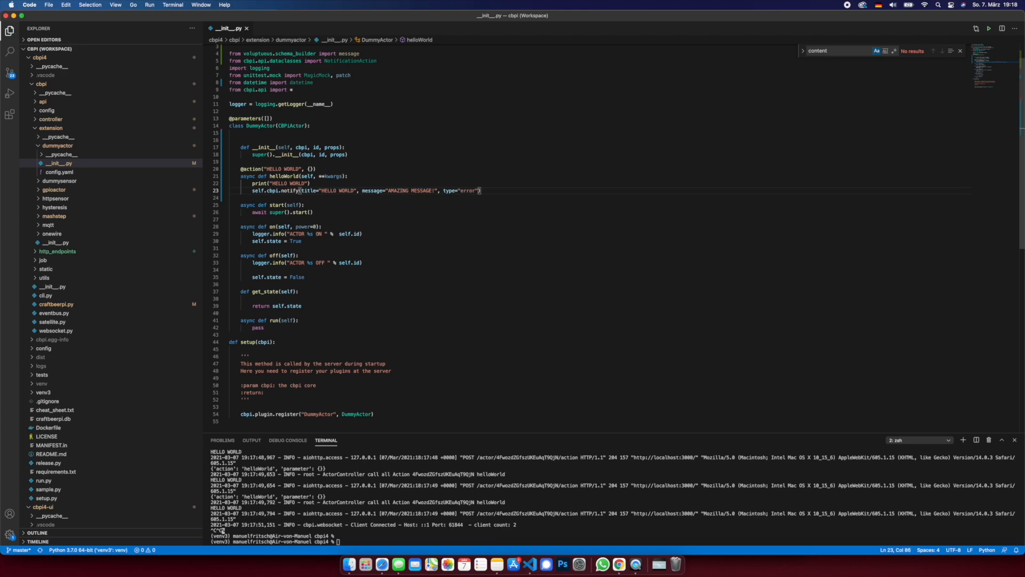
{"action": "type", "text": "python3 run.py start"}
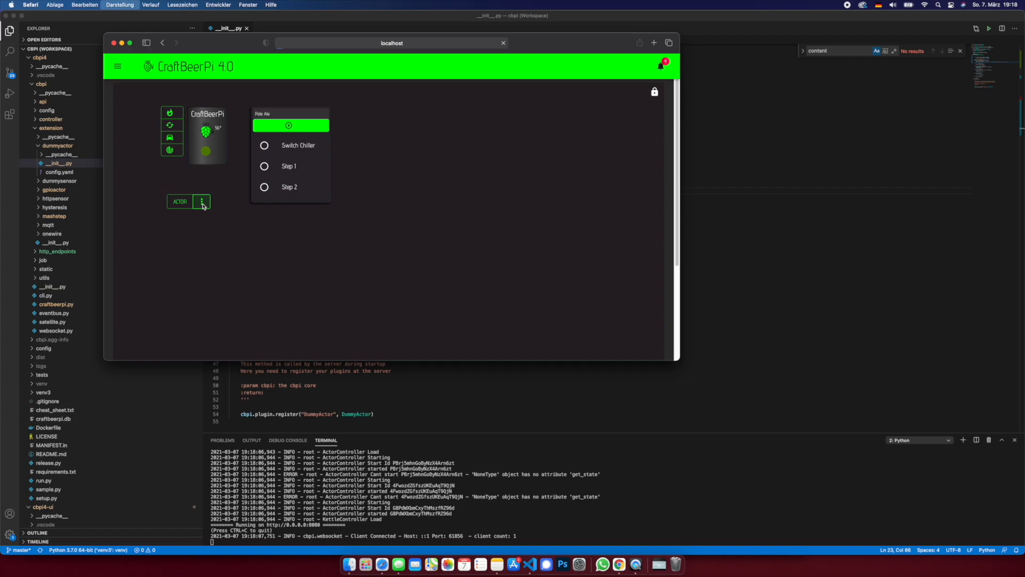
{"action": "left_click", "coordinate": [201, 202]}
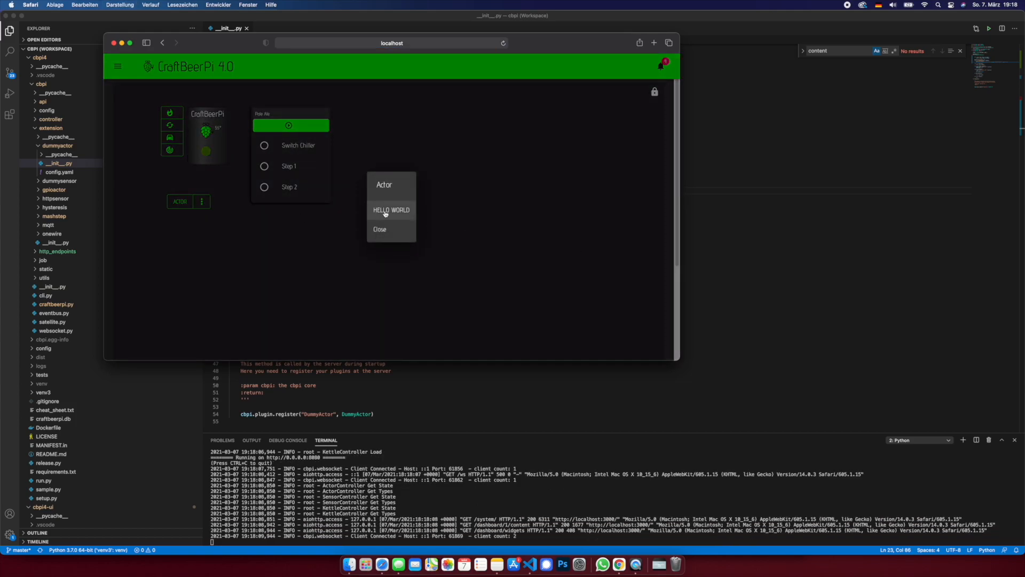
{"action": "left_click", "coordinate": [390, 210]}
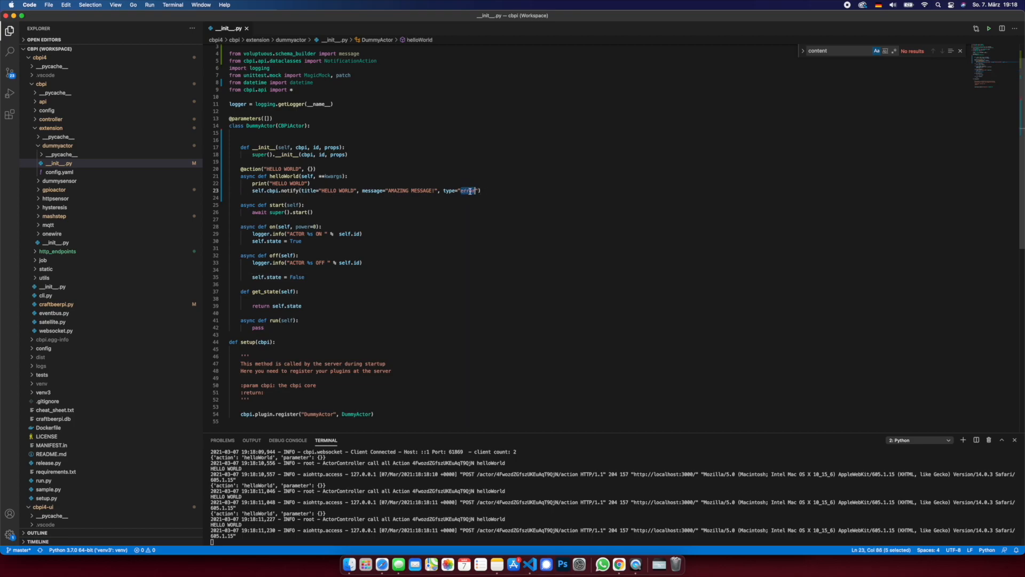
{"action": "type", "text": "warning"}
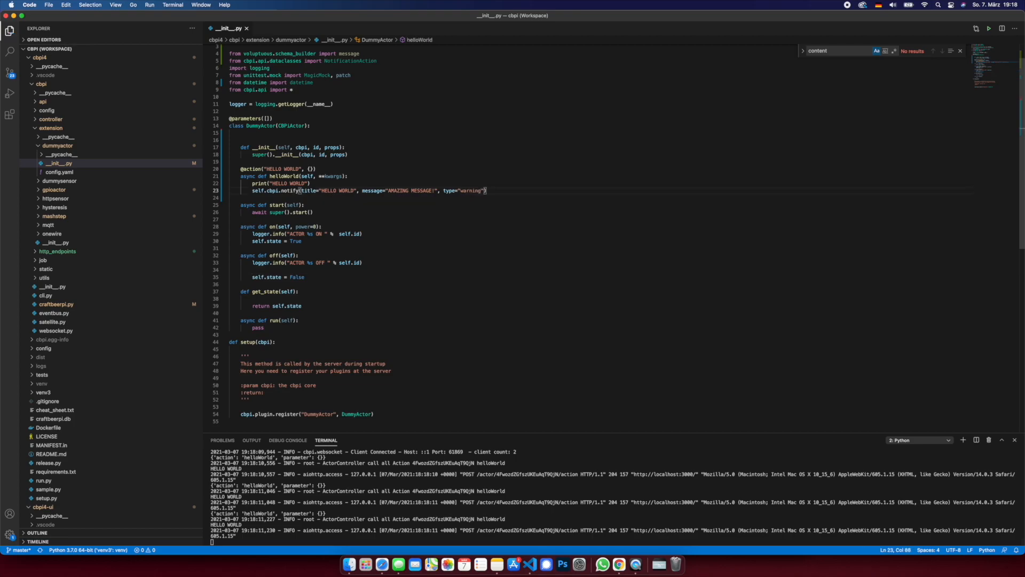
{"action": "key", "text": "ctrl+c"}
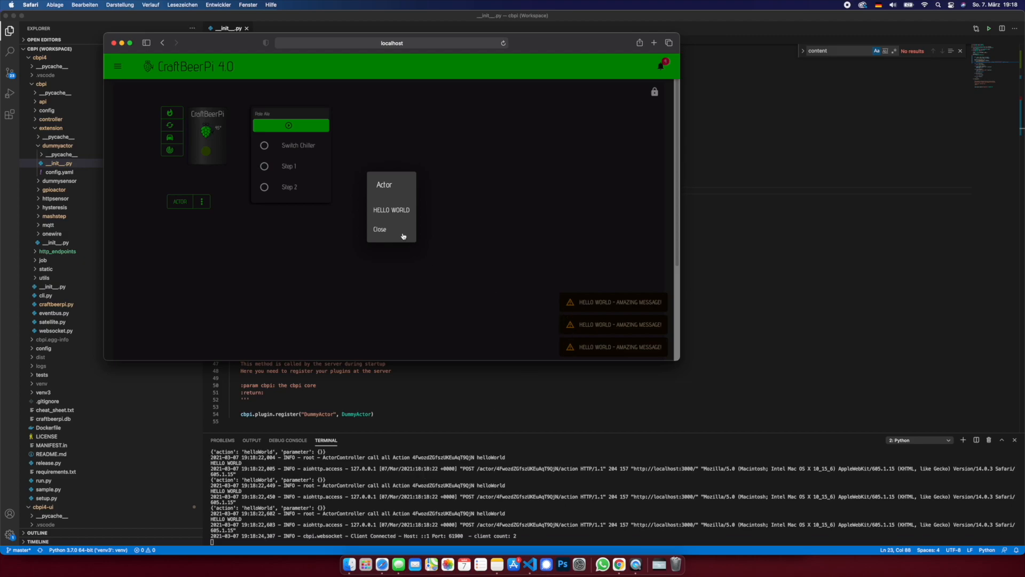
{"action": "mouse_move", "coordinate": [474, 276]}
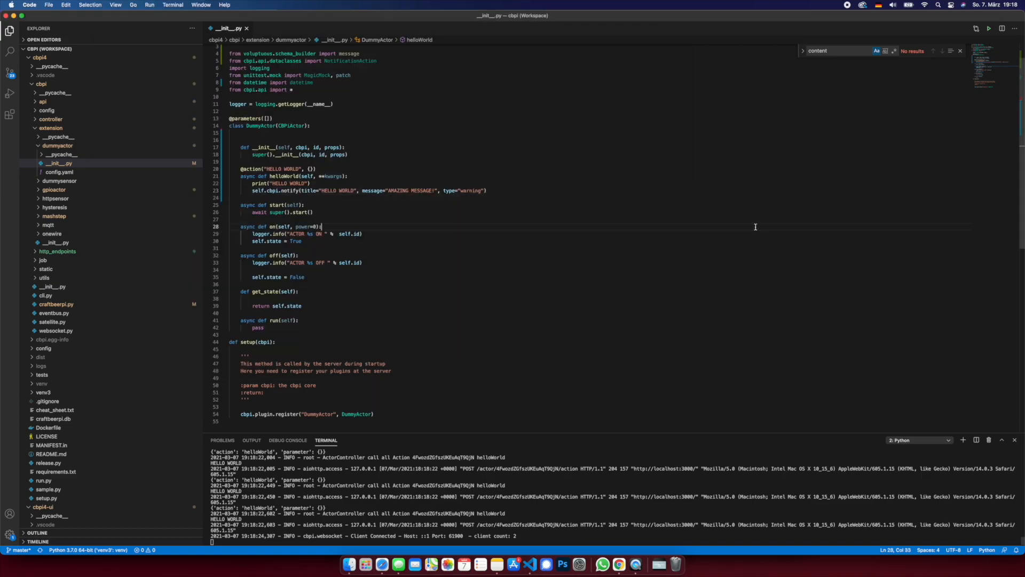
Pass a NotificationAction labelled "YES" to the notify call.
{"action": "left_click_drag", "start_coordinate": [303, 190], "coordinate": [485, 190]}
{"action": "type", "text": ", action=["}
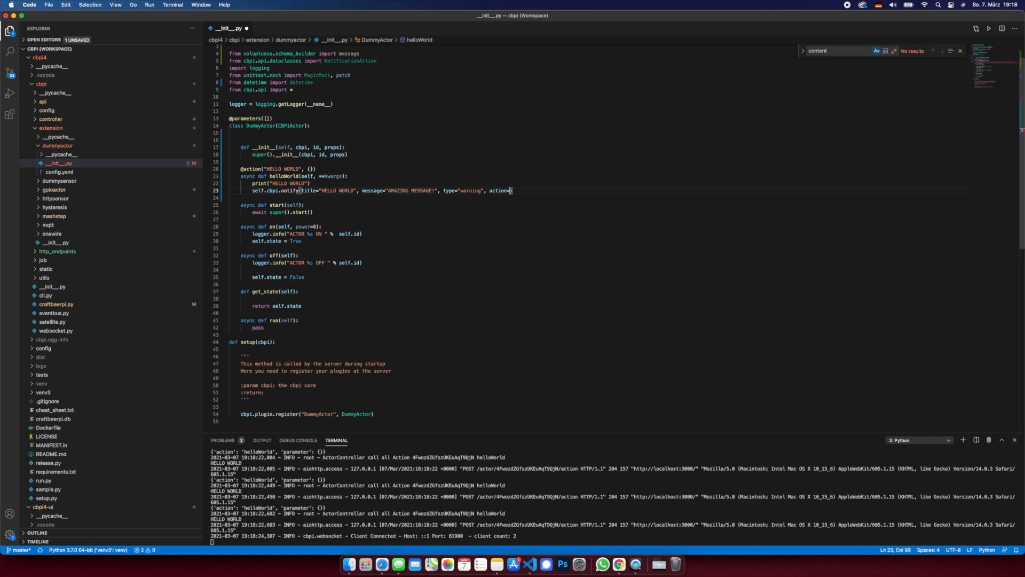
{"action": "type", "text": "{"}
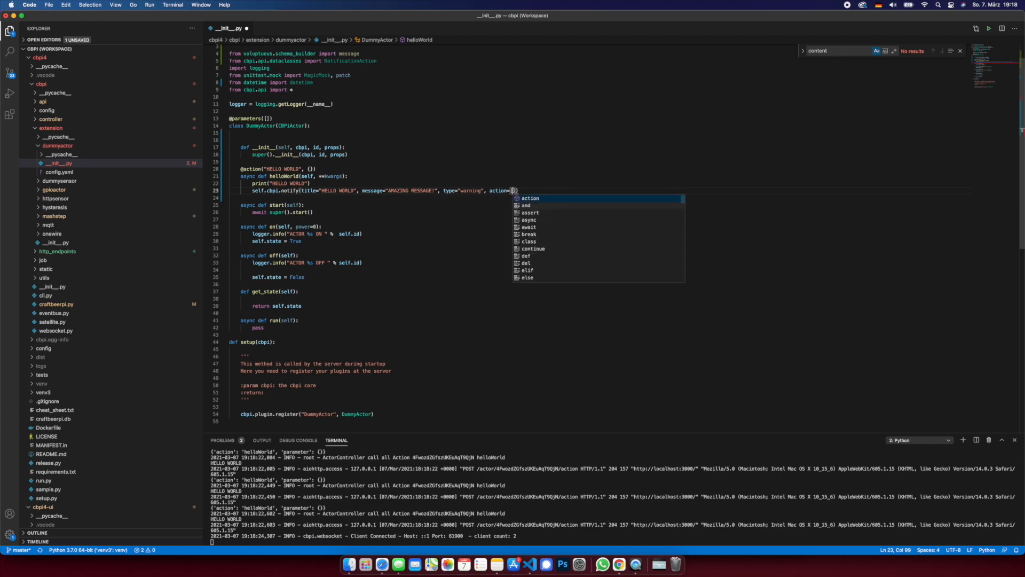
{"action": "type", "text": "NotificationAction(\""}
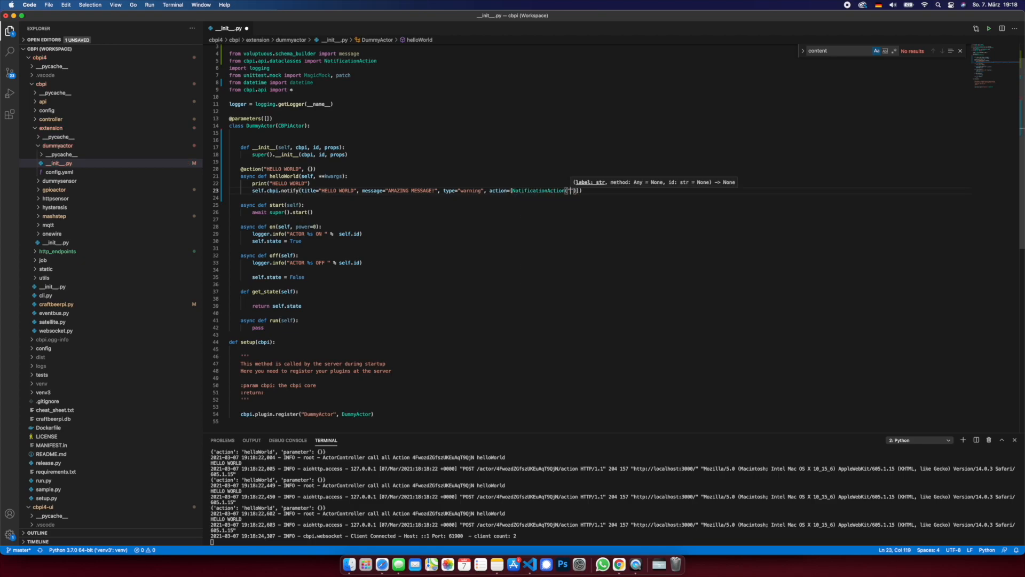
{"action": "type", "text": "\"YES"}
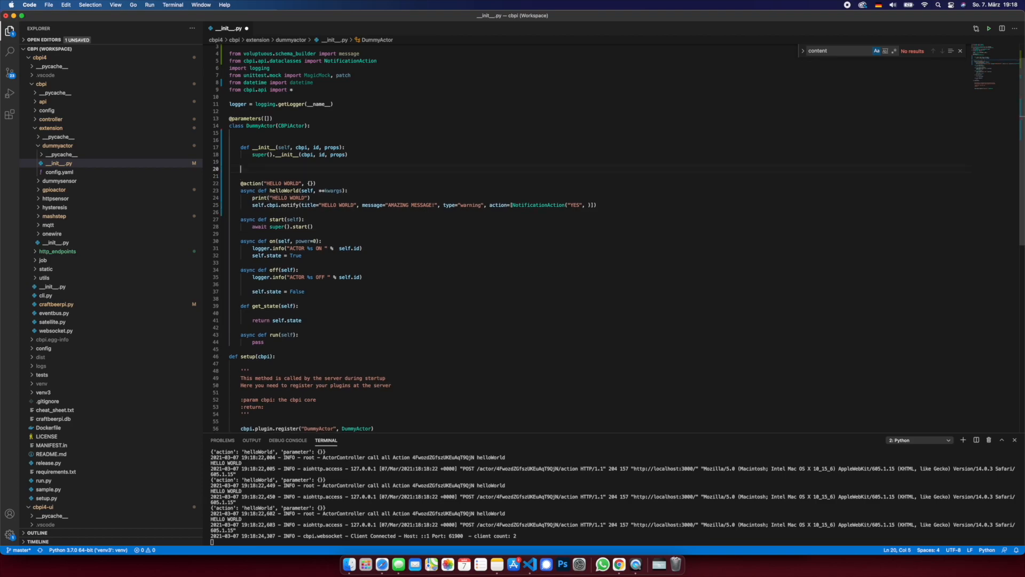
{"action": "type", "text": "ay"}
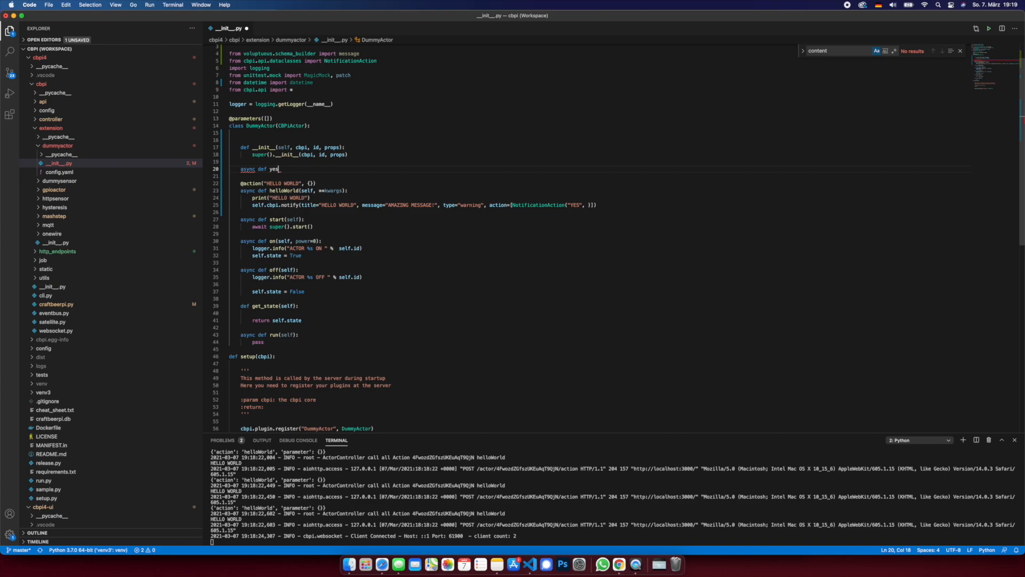
Define async yes and no handlers printing YES! and NO!, and wire self.yes.
{"action": "type", "text": "(self, **kwargs):"}
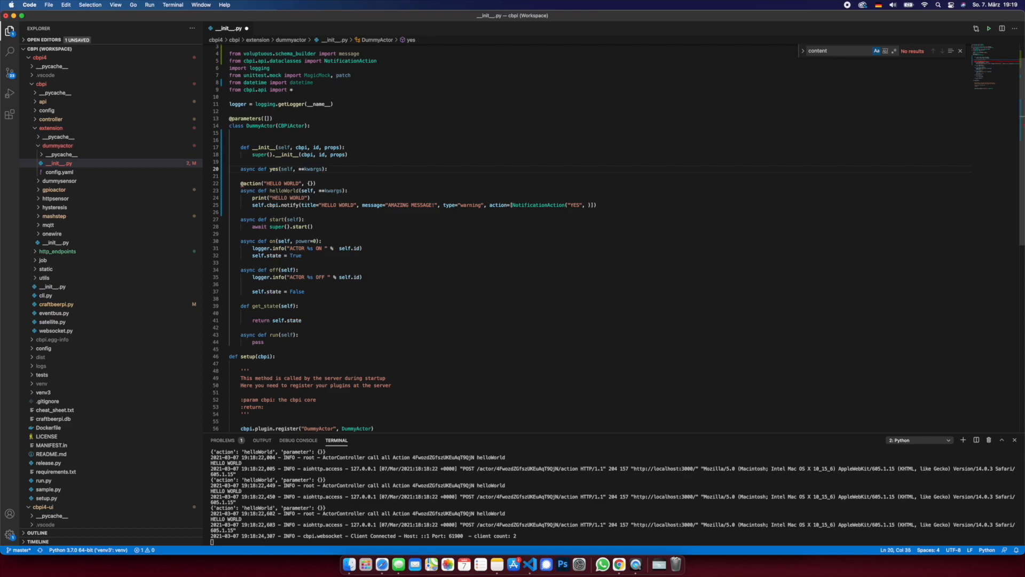
{"action": "type", "text": "print"}
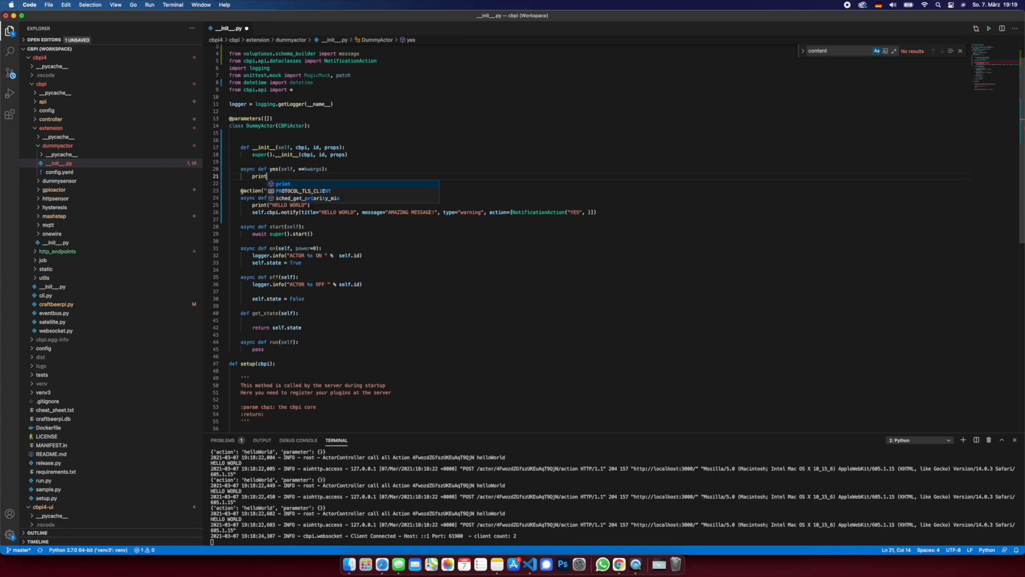
{"action": "type", "text": "(\"YES\""}
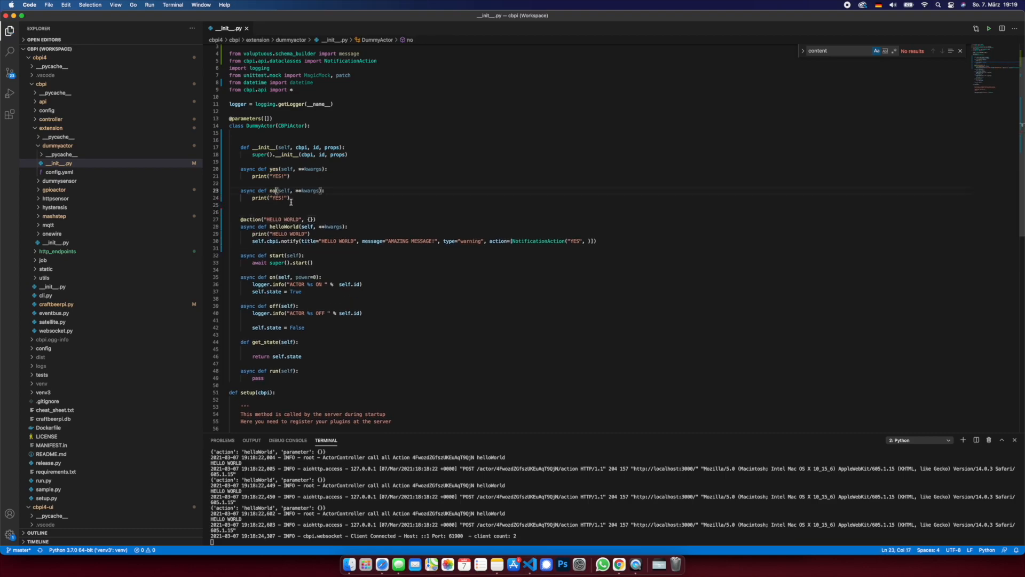
{"action": "double_click", "coordinate": [280, 198]}
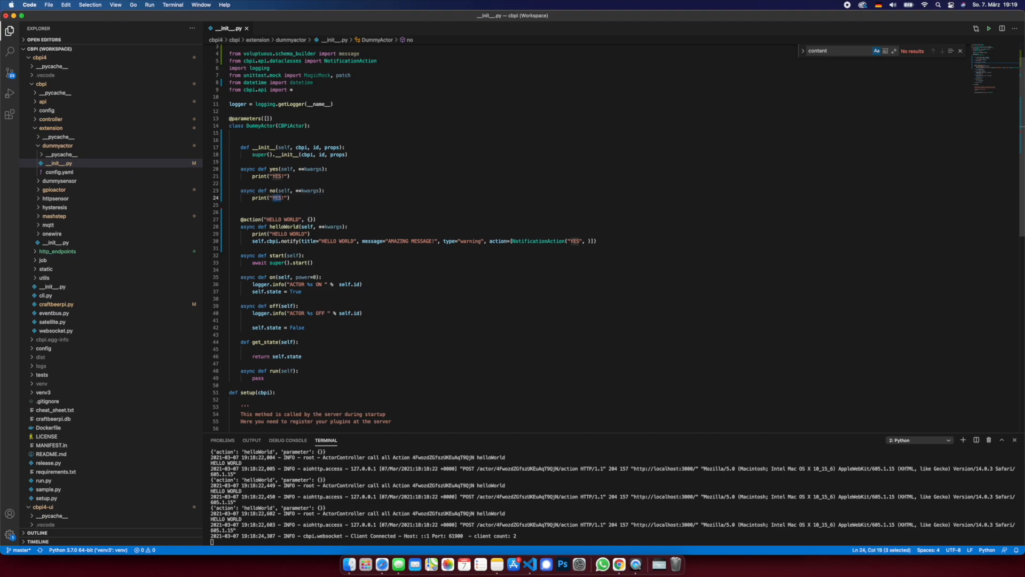
{"action": "type", "text": "NO"}
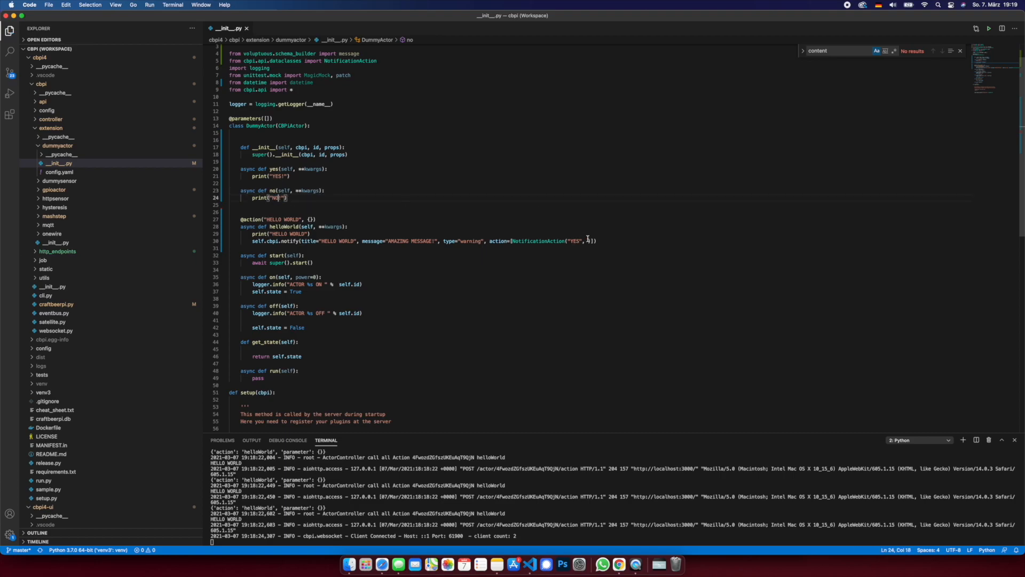
{"action": "type", "text": "self.yes"}
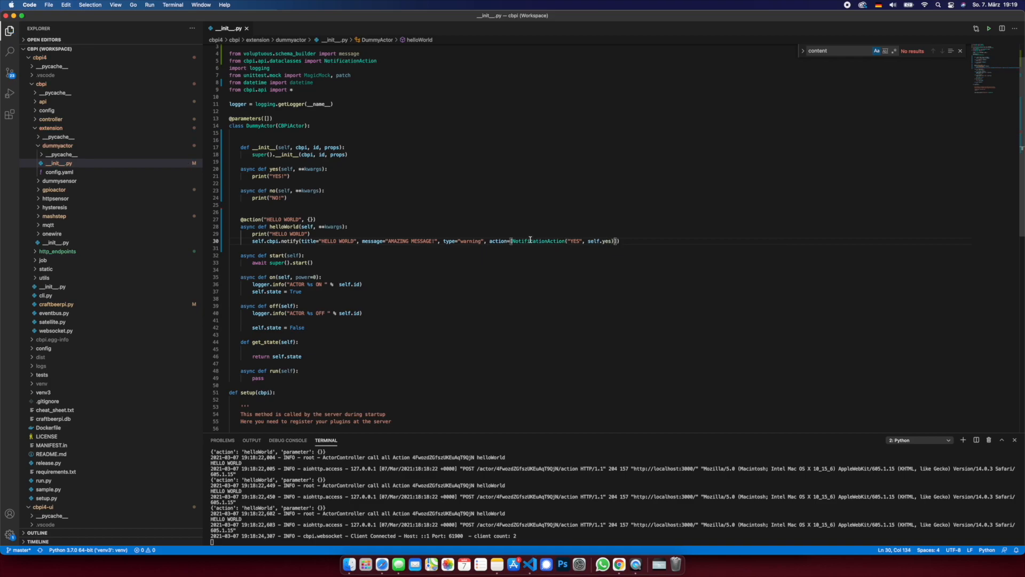
Add a NO NotificationAction calling self.no, delete type="warning", and save.
{"action": "type", "text": ","}
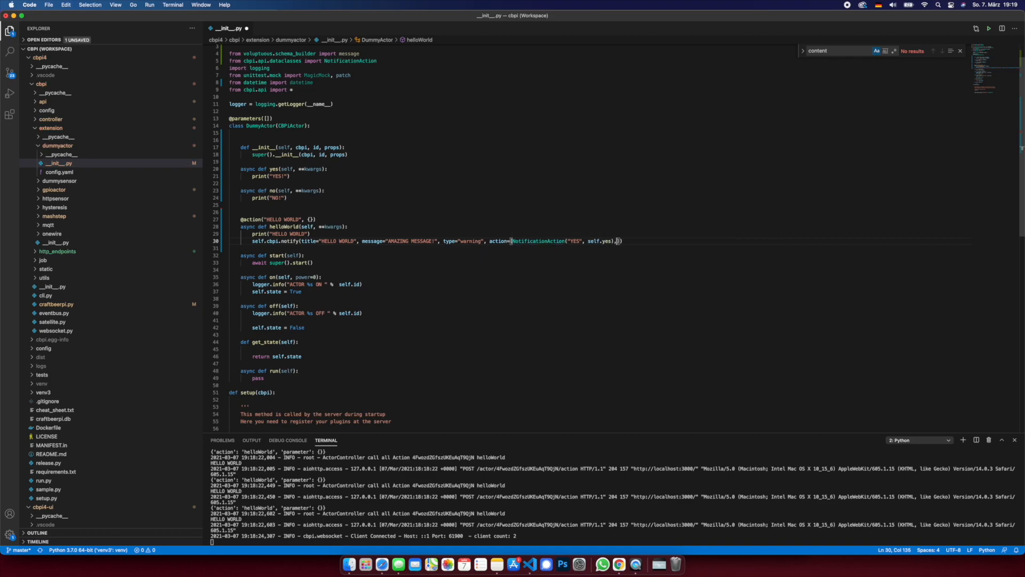
{"action": "type", "text": "NotificationAction("}
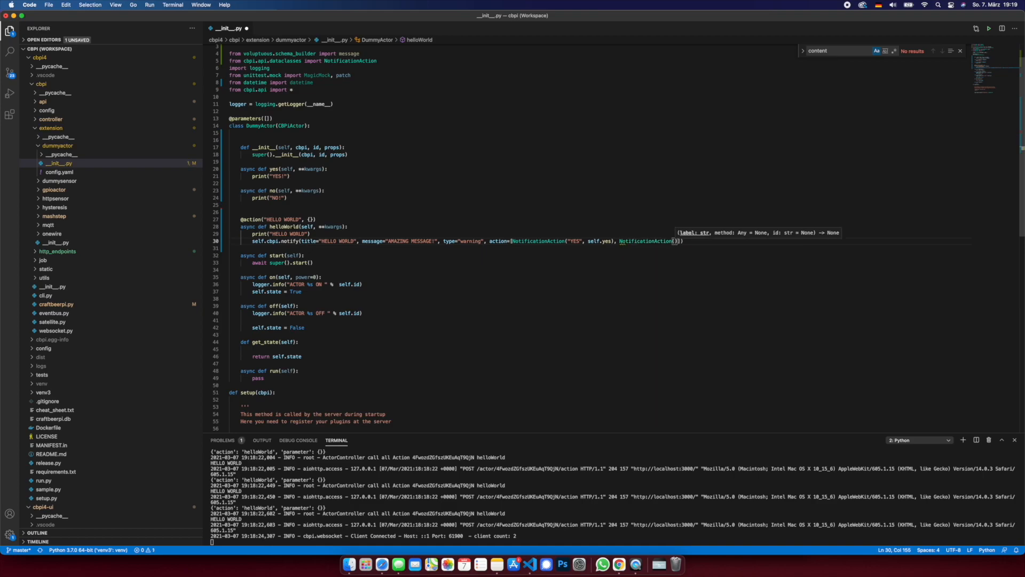
{"action": "type", "text": "NO\", s"}
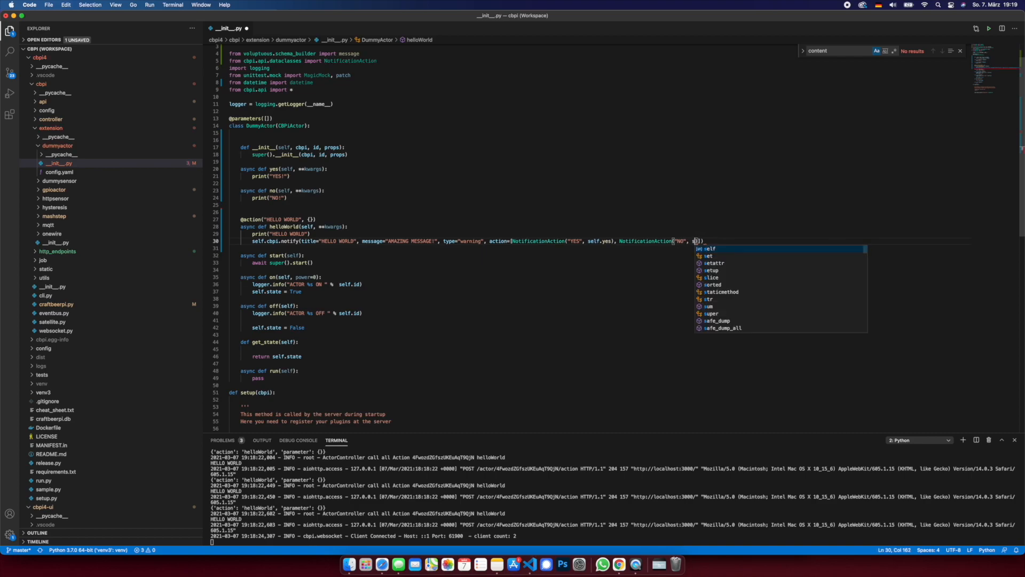
{"action": "type", "text": "elf.no"}
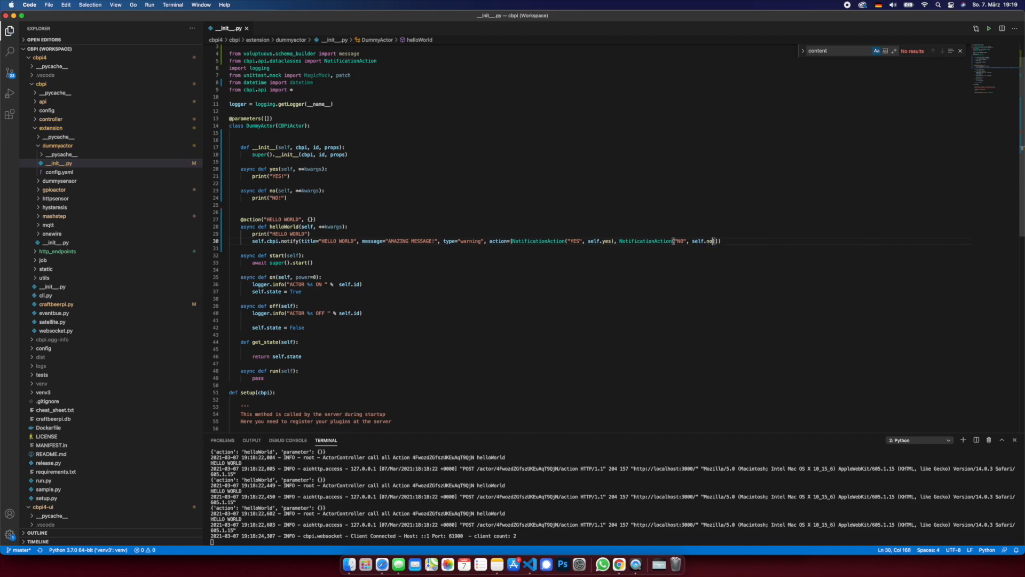
{"action": "mouse_move", "coordinate": [449, 260]}
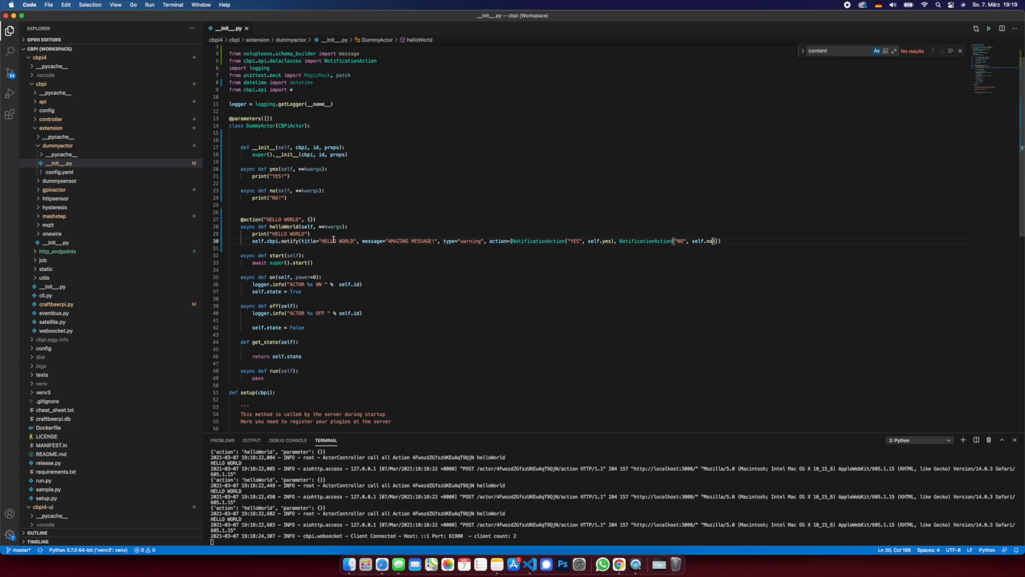
{"action": "double_click", "coordinate": [469, 240]}
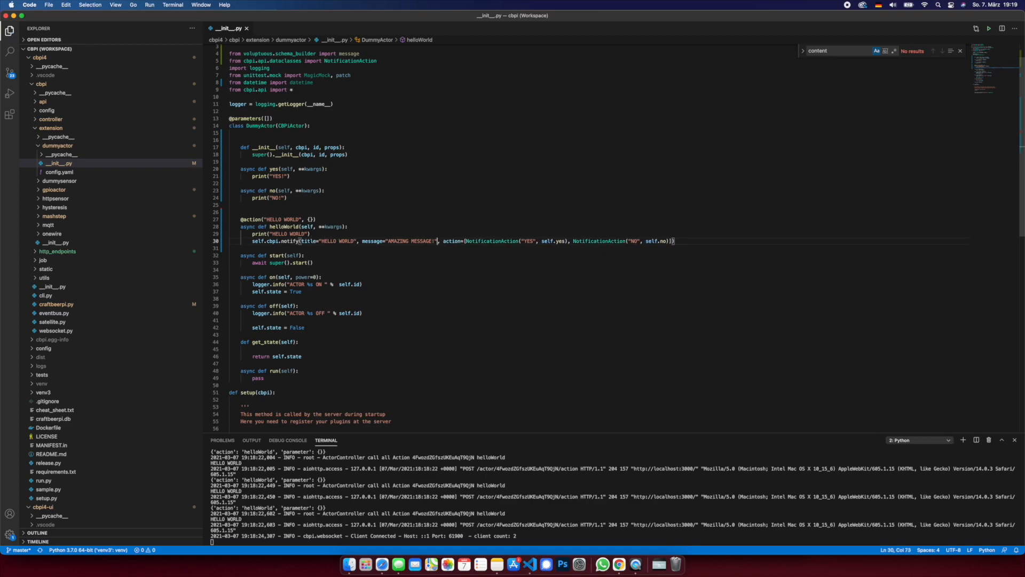
{"action": "key", "text": "ctrl+c"}
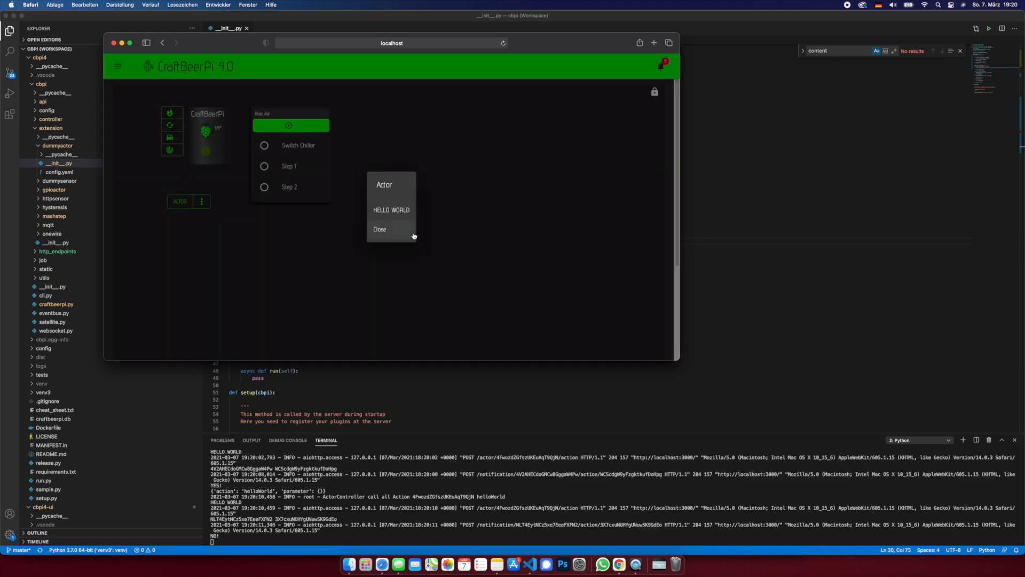
{"action": "mouse_move", "coordinate": [390, 393]}
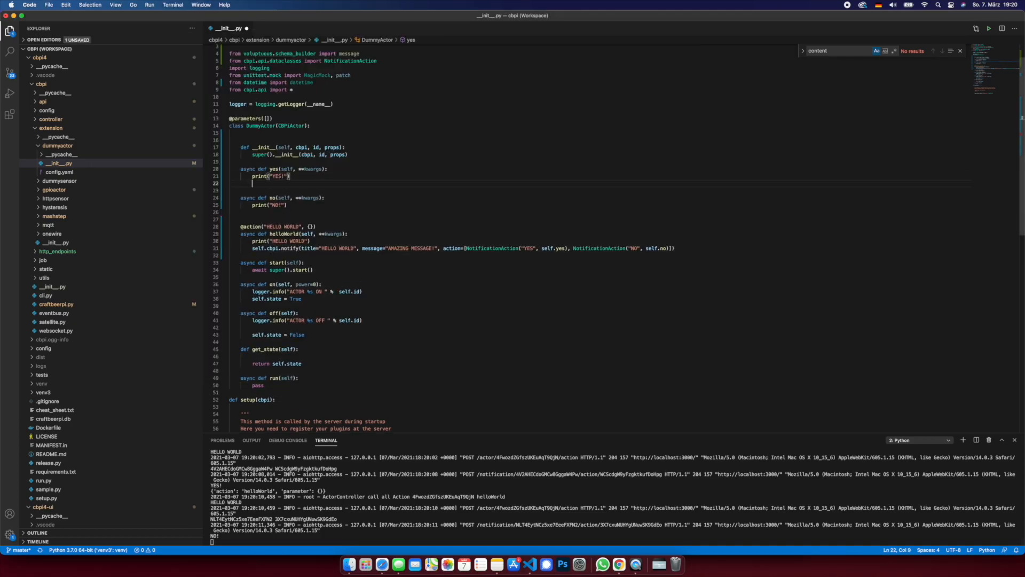
Have yes await self.cbpi.step.next() and set the message to DO YOU WANT TO START THE NEXT STEP.
{"action": "type", "text": "self"}
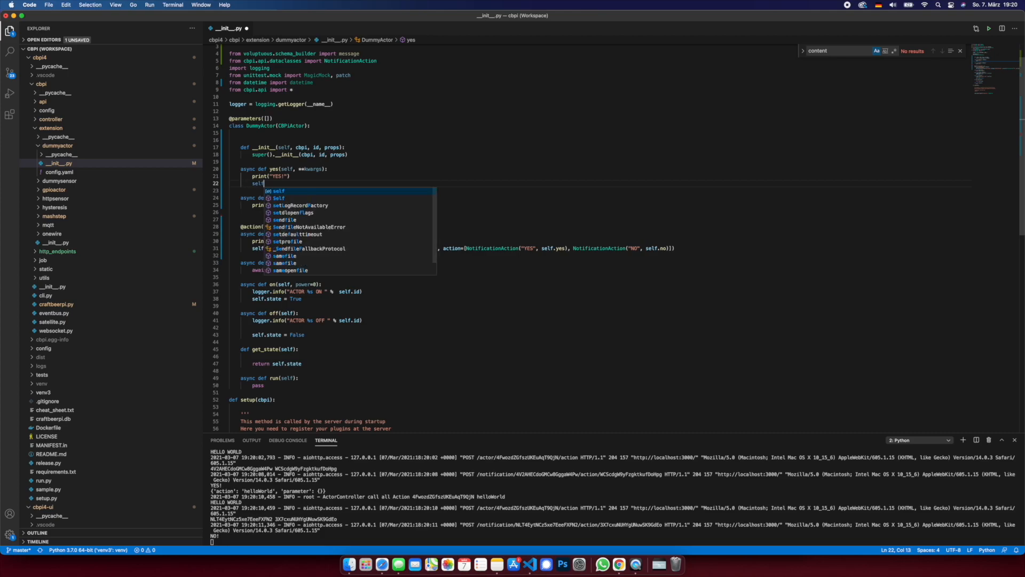
{"action": "type", "text": ".cbpi.setup"}
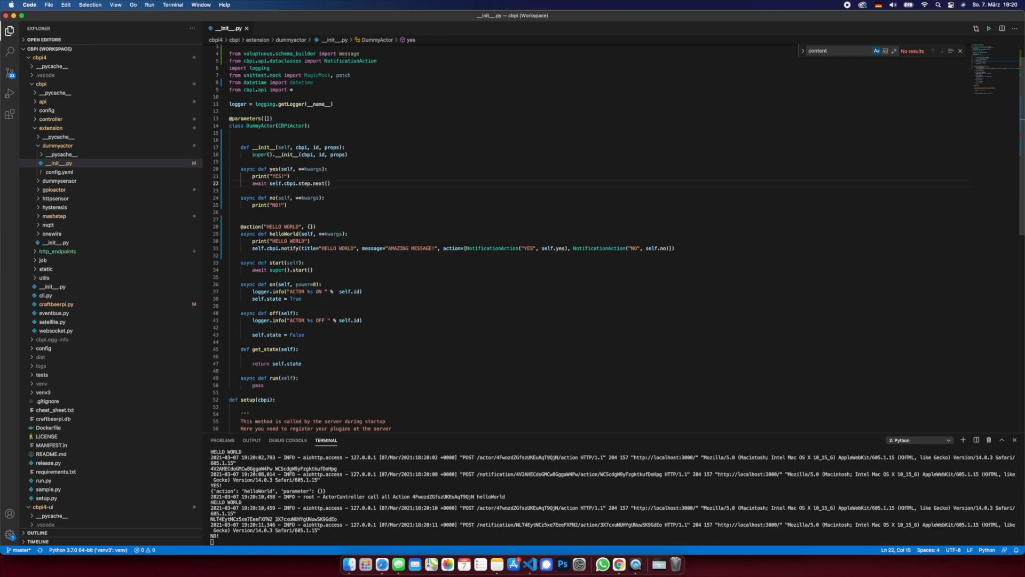
{"action": "left_click", "coordinate": [288, 204]}
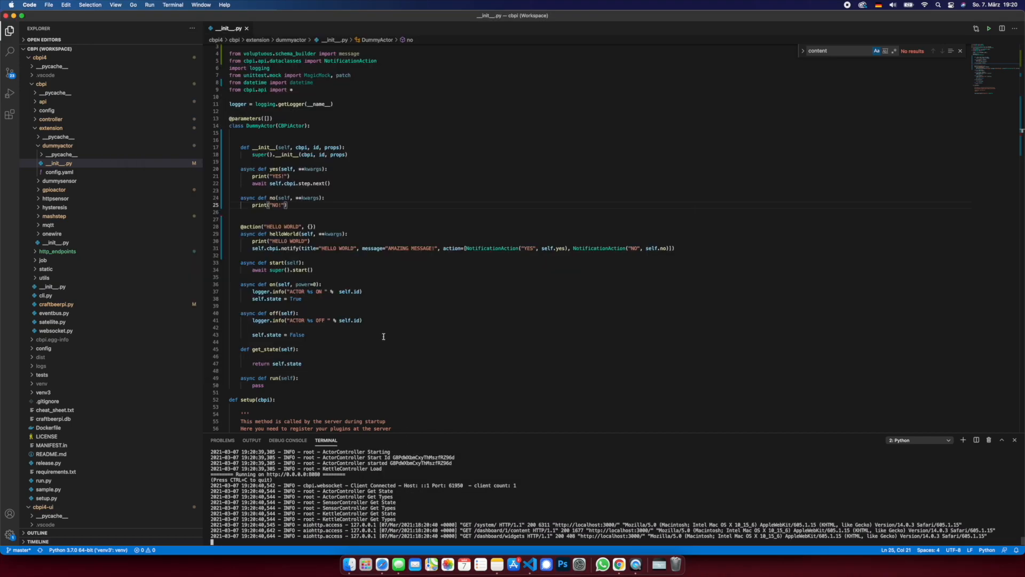
{"action": "double_click", "coordinate": [412, 248]}
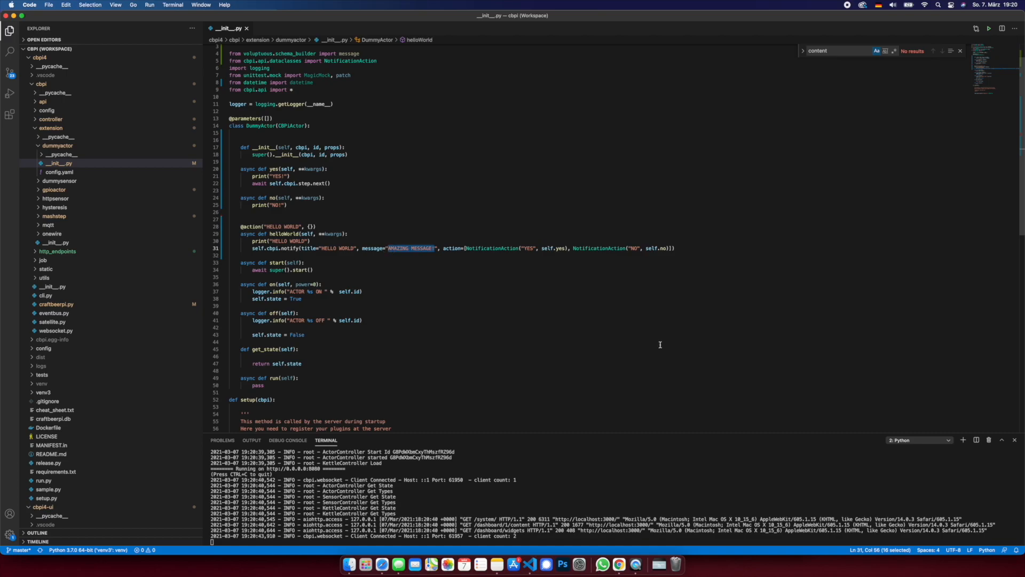
{"action": "type", "text": "DO YOU WANT TO START THE NEXT"}
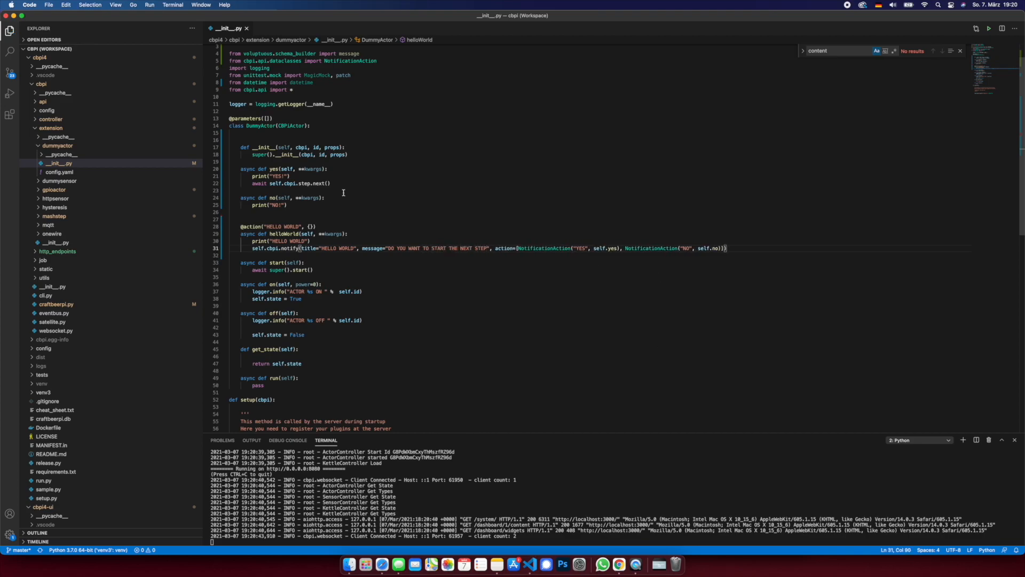
{"action": "mouse_move", "coordinate": [500, 513]}
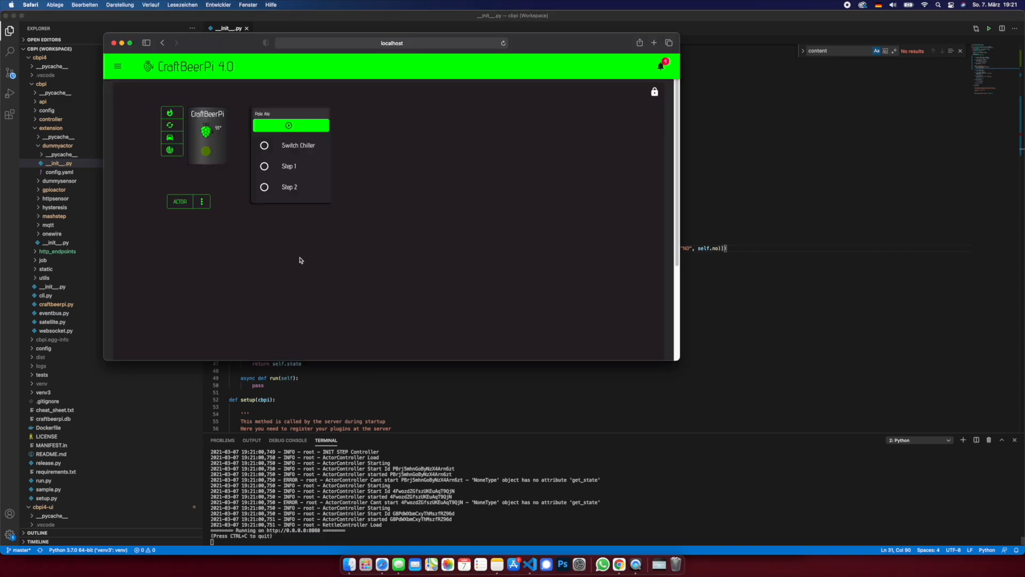
Start the brew and run the actor's HELLO WORLD action so Switch Chiller advances to Step 1.
{"action": "left_click", "coordinate": [289, 125]}
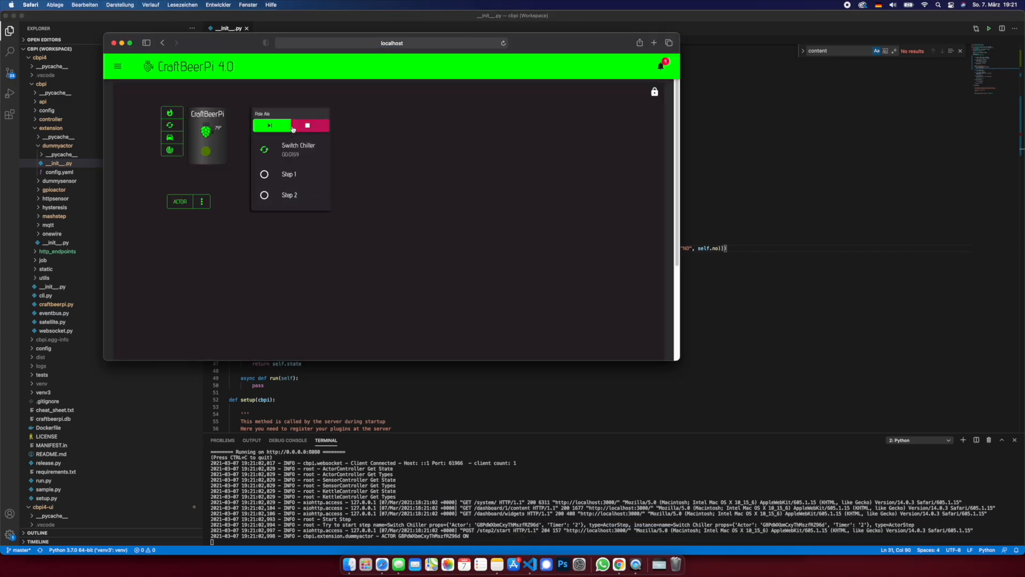
{"action": "left_click", "coordinate": [202, 201]}
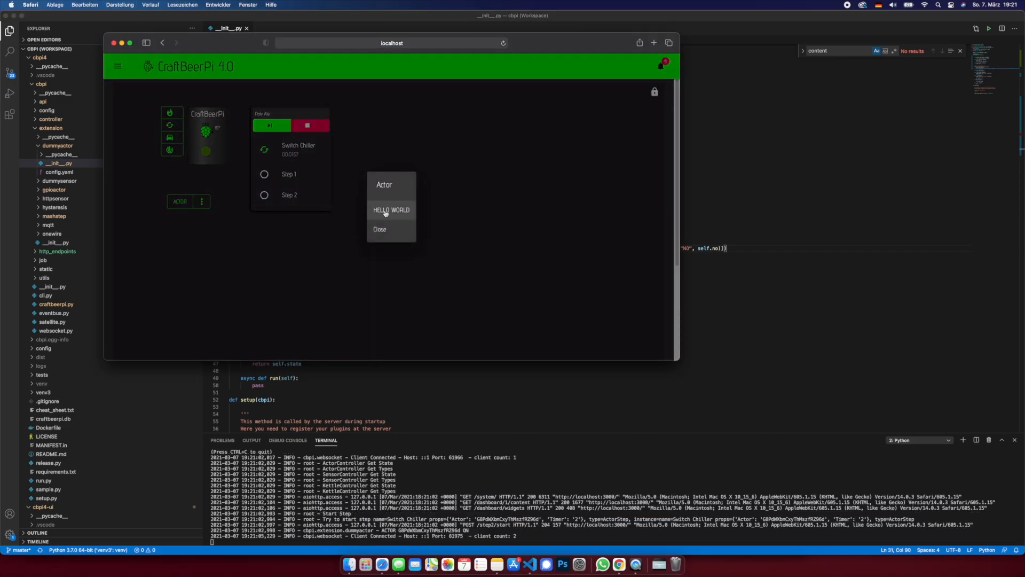
{"action": "left_click", "coordinate": [391, 209]}
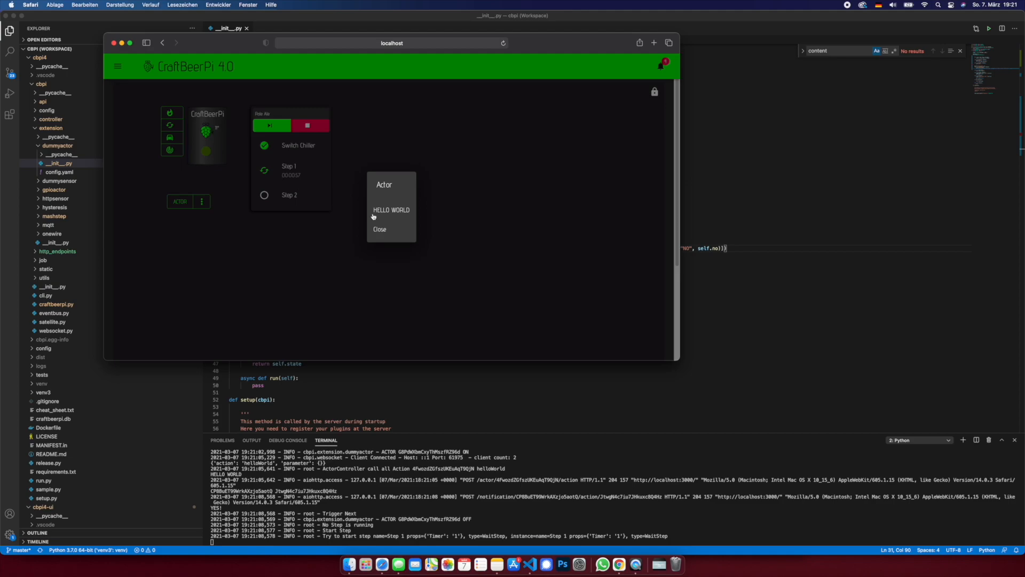
{"action": "left_click", "coordinate": [380, 230]}
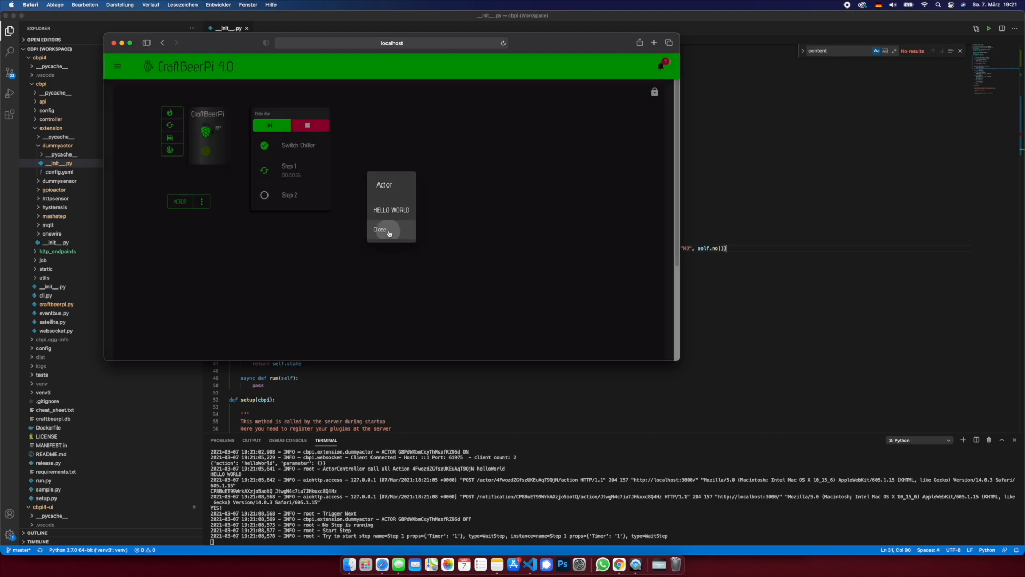
{"action": "left_click", "coordinate": [379, 230]}
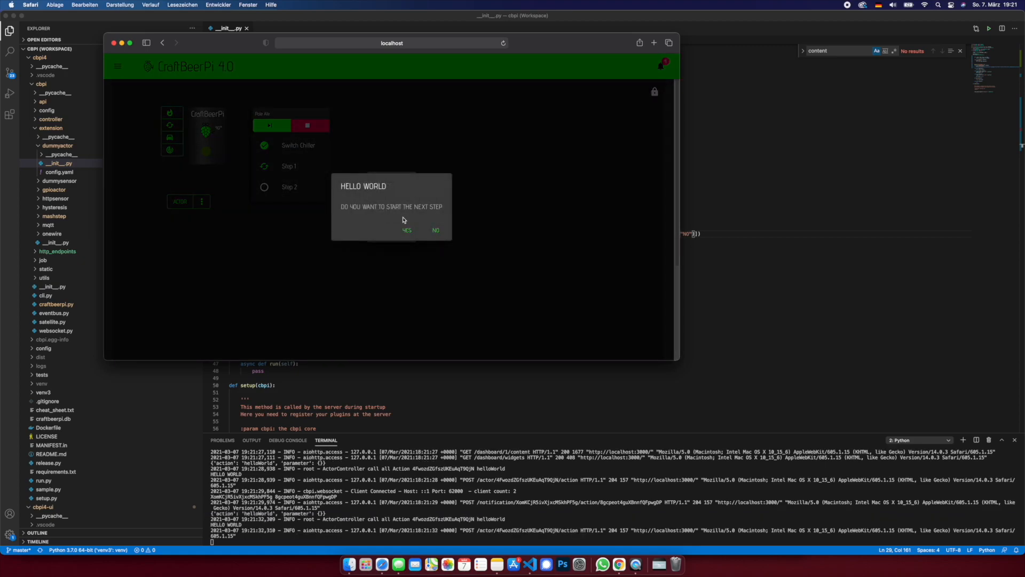
Answer YES to the next-step prompt, close the actor menu, and reset the brewing steps.
{"action": "left_click", "coordinate": [406, 229]}
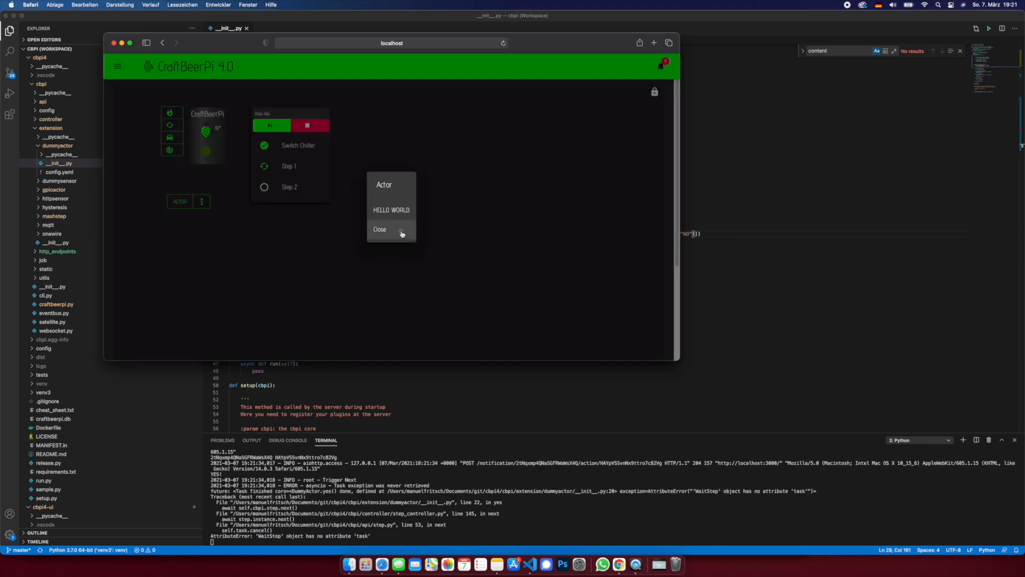
{"action": "left_click", "coordinate": [379, 229]}
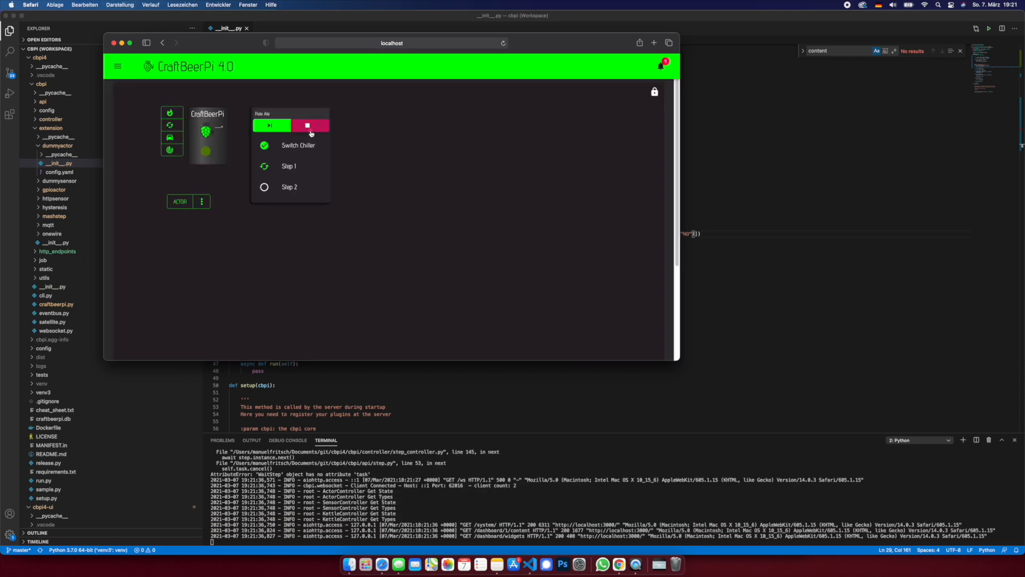
{"action": "left_click", "coordinate": [308, 125]}
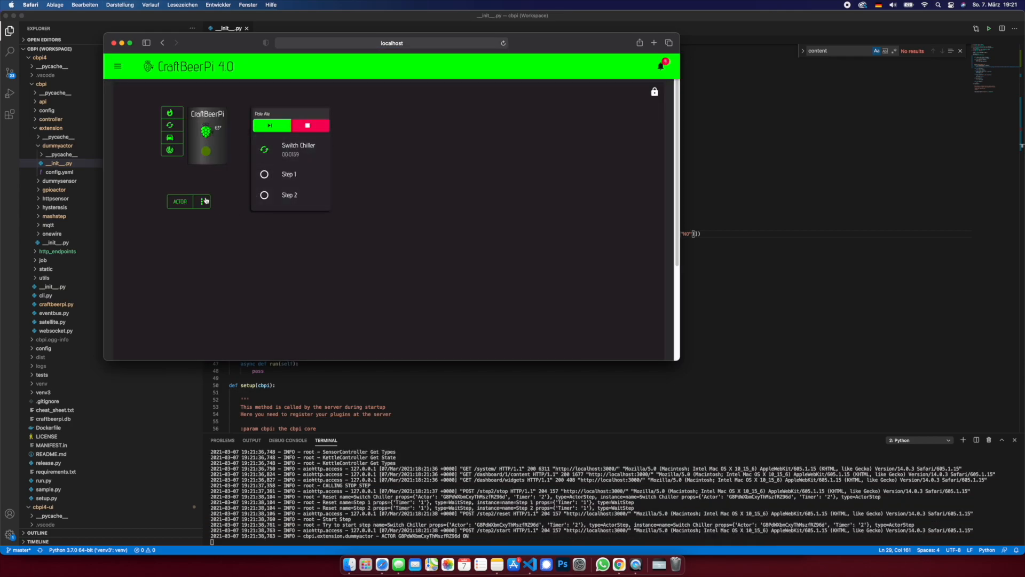
Confirm the final next step and acknowledge the Brewing Complete message.
{"action": "left_click", "coordinate": [180, 200]}
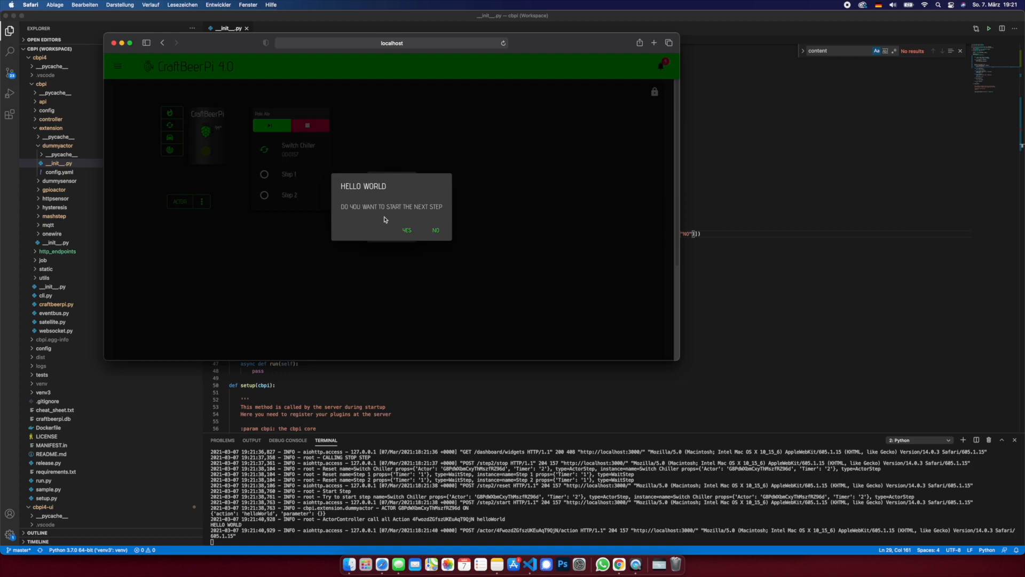
{"action": "left_click", "coordinate": [405, 230]}
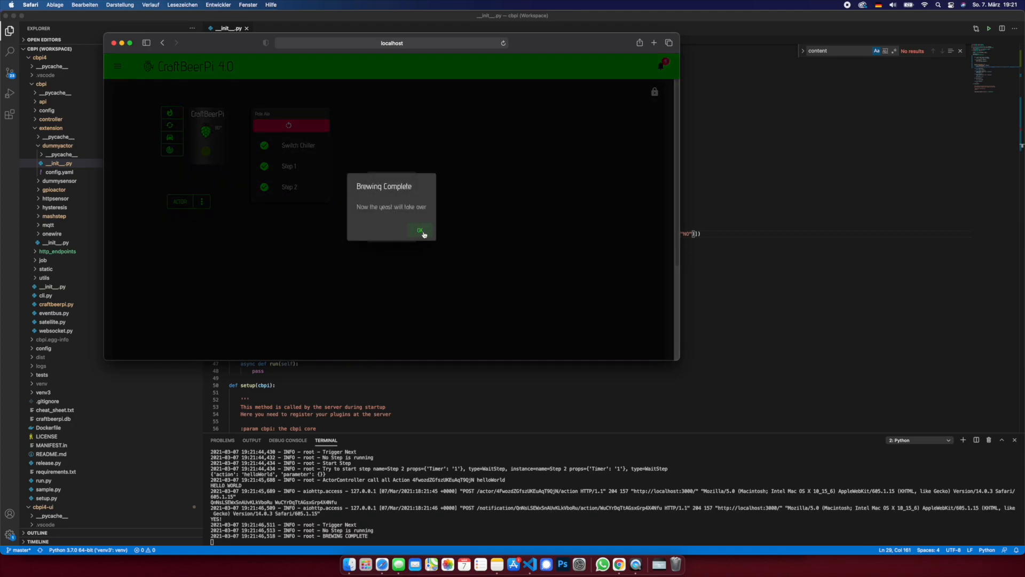
{"action": "left_click", "coordinate": [420, 230]}
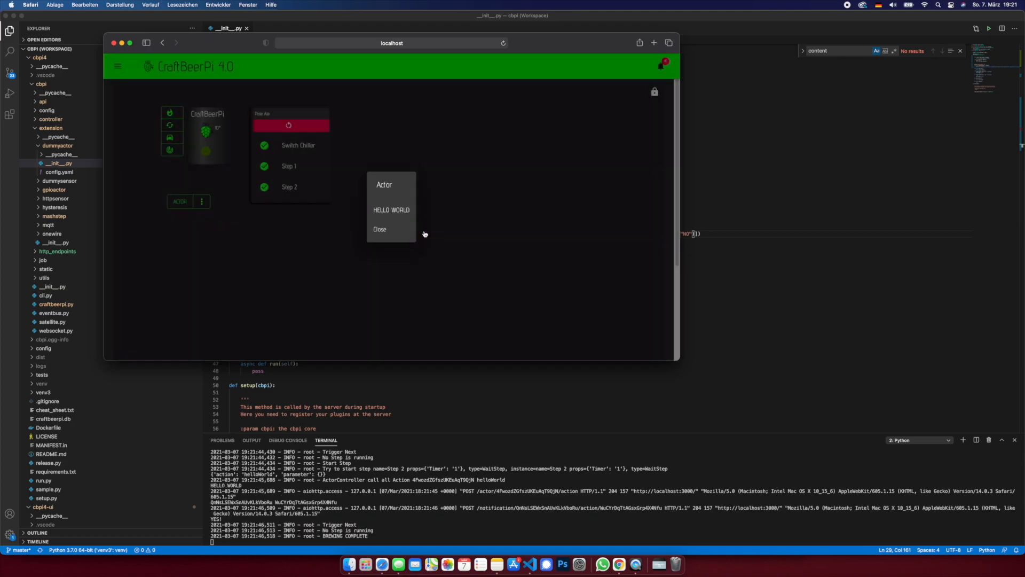
{"action": "left_click", "coordinate": [380, 229]}
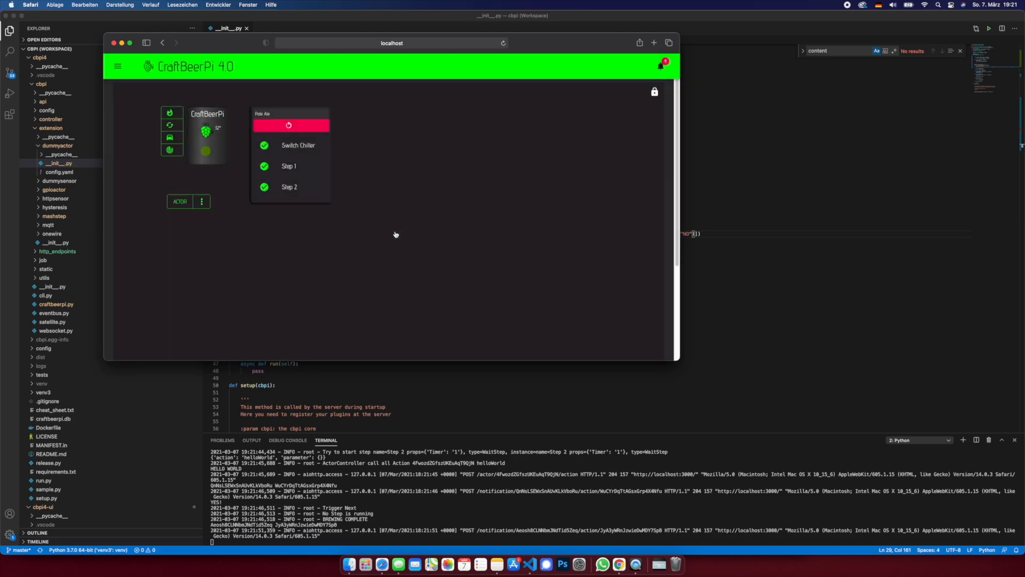